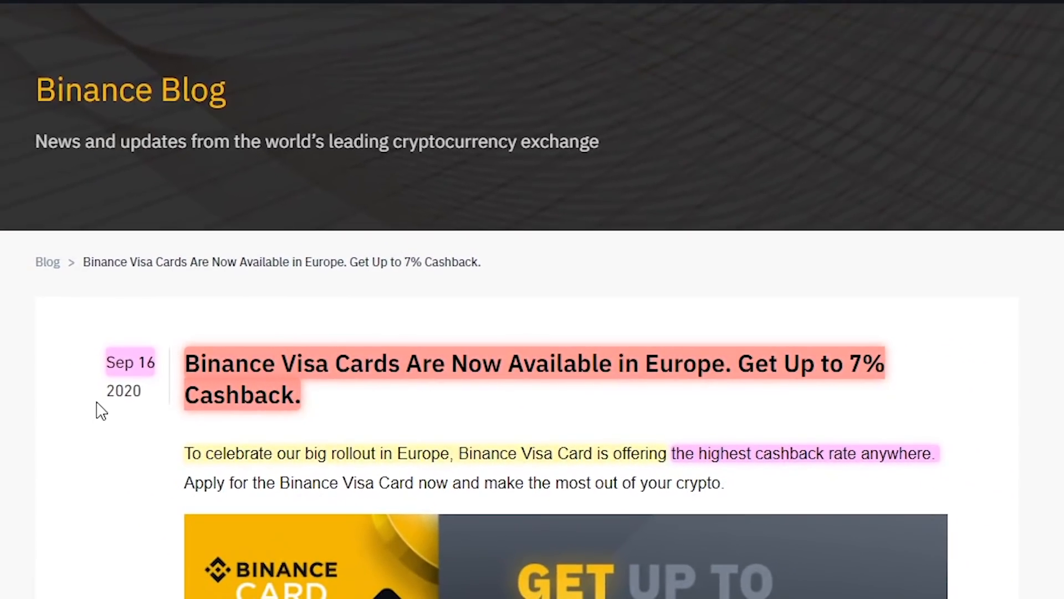
{"action": "mouse_move", "coordinate": [419, 437]}
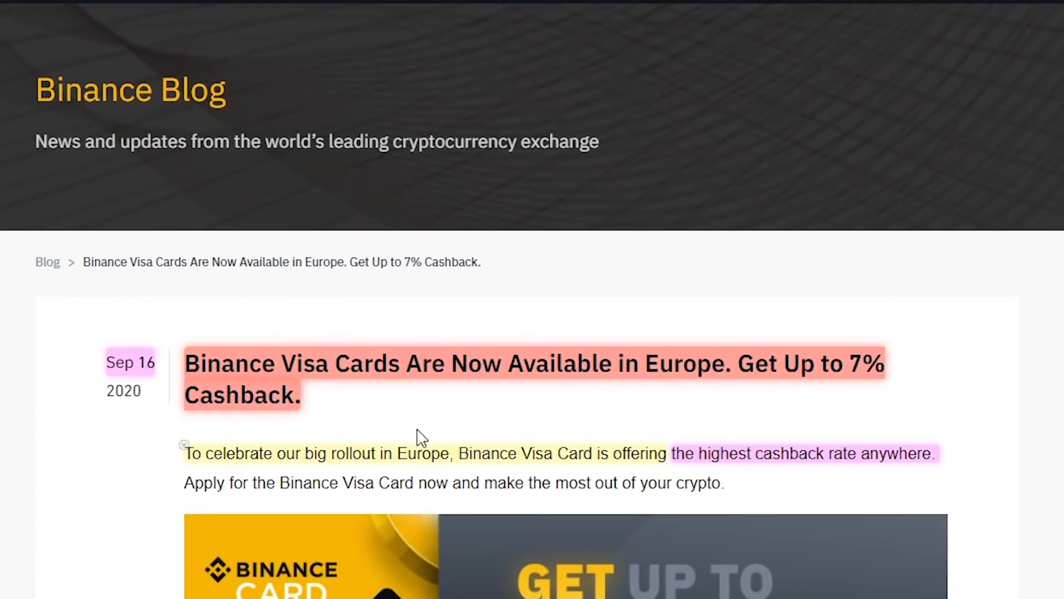
{"action": "mouse_move", "coordinate": [794, 418]}
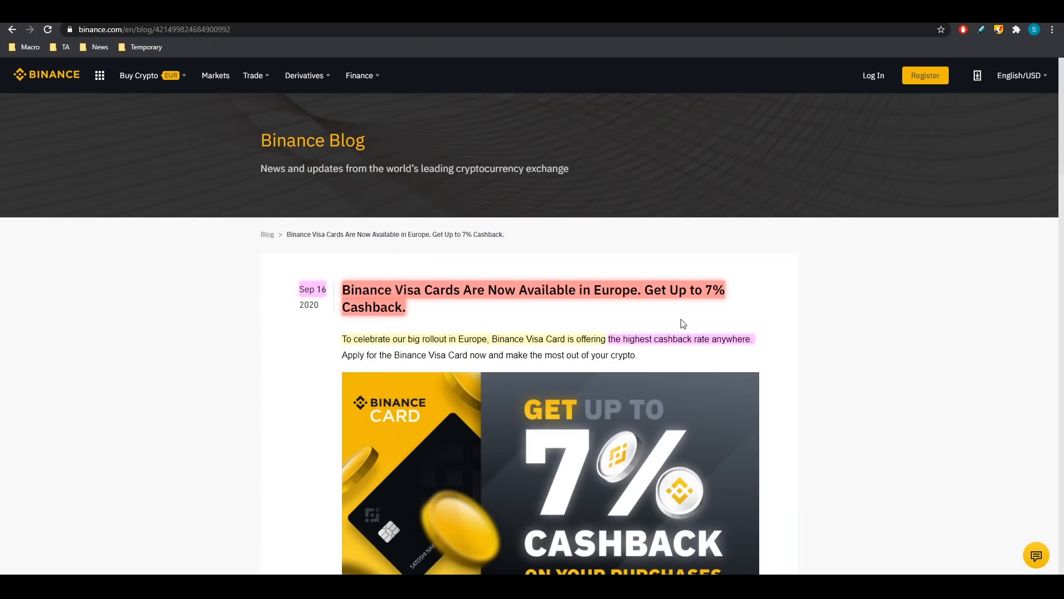
{"action": "mouse_move", "coordinate": [688, 322]}
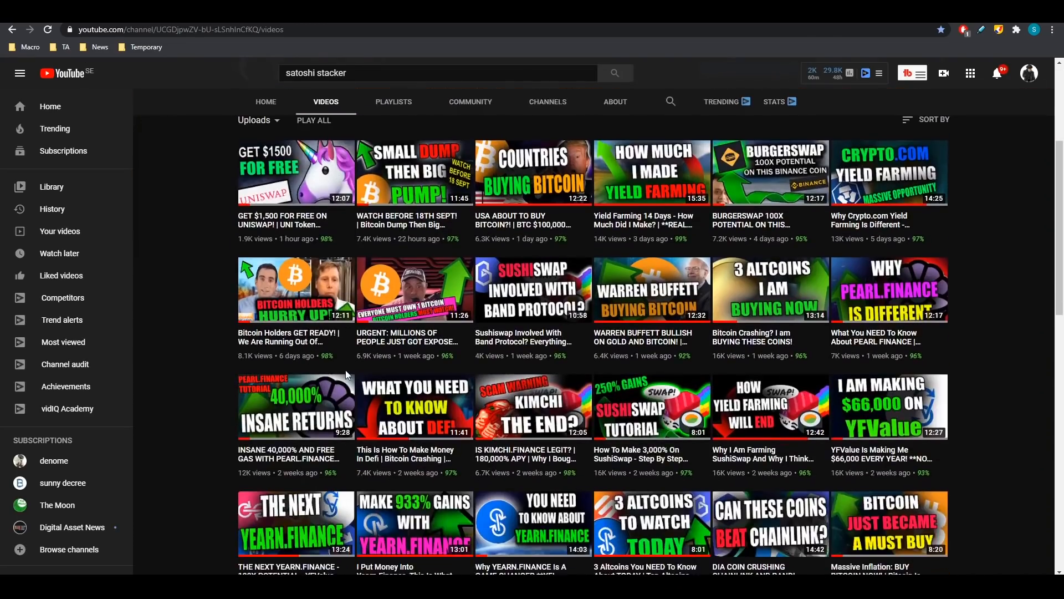
Scroll the Binance Visa Card article past the banner to the zero-fees, up to 7% cashback paragraph
{"action": "scroll", "scroll_direction": "down", "scroll_amount": 3}
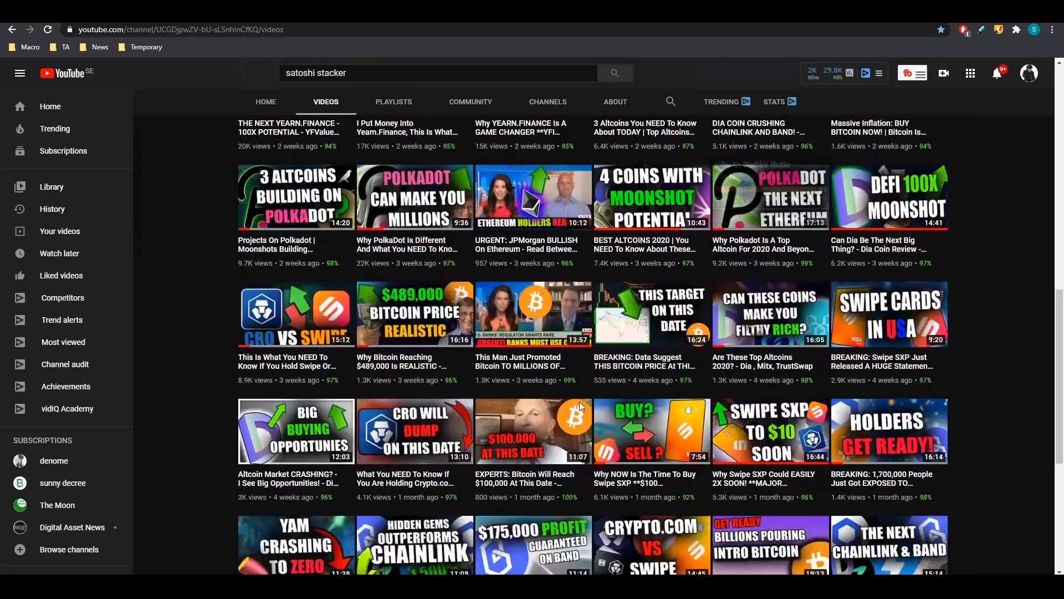
{"action": "scroll", "scroll_direction": "up", "scroll_amount": 3}
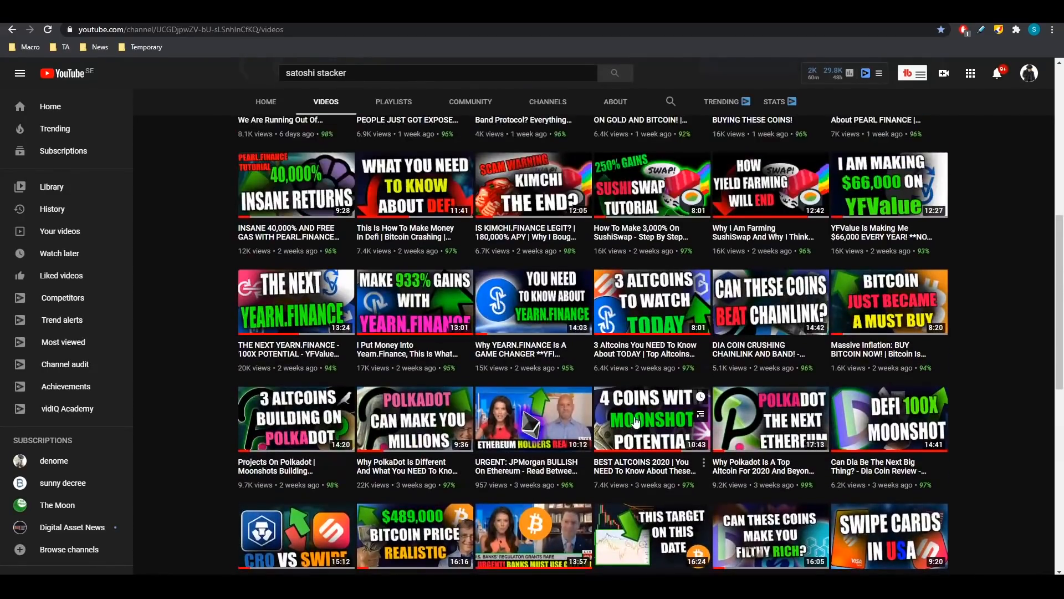
{"action": "scroll", "scroll_direction": "down", "scroll_amount": 3}
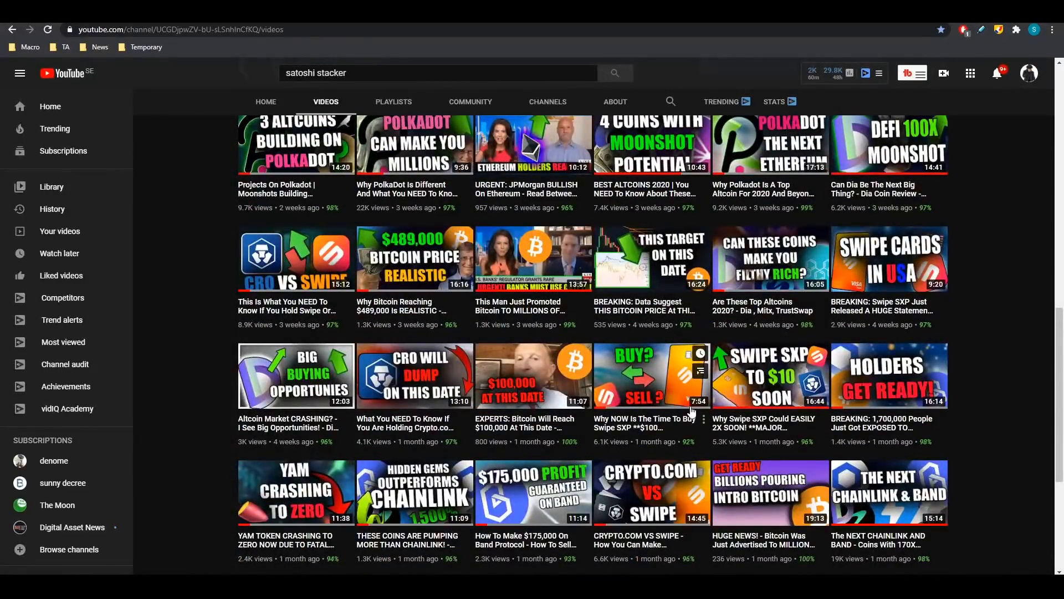
{"action": "scroll", "scroll_direction": "up", "scroll_amount": 3}
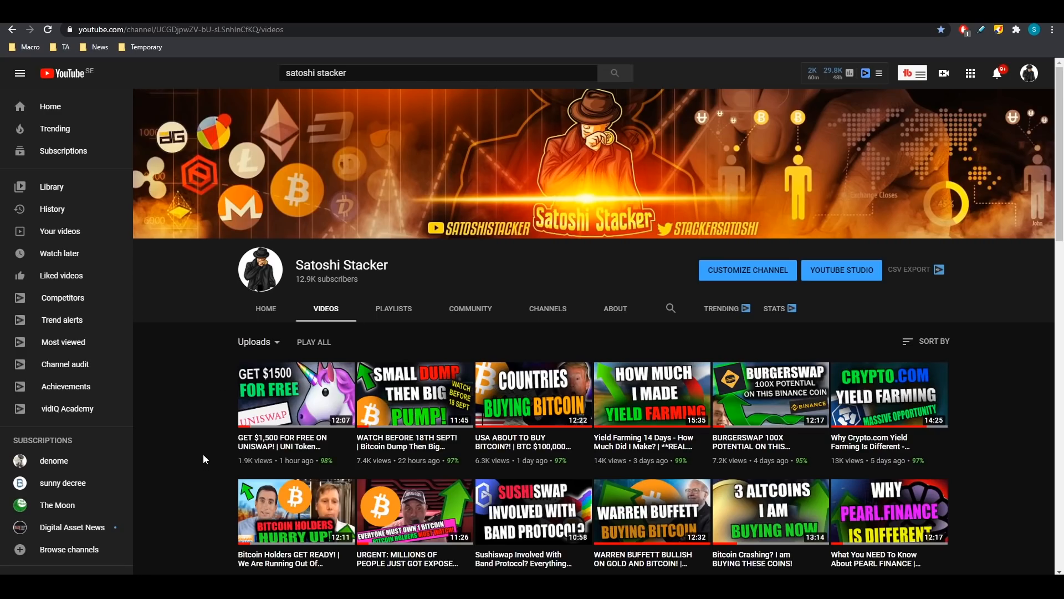
{"action": "mouse_move", "coordinate": [218, 465]}
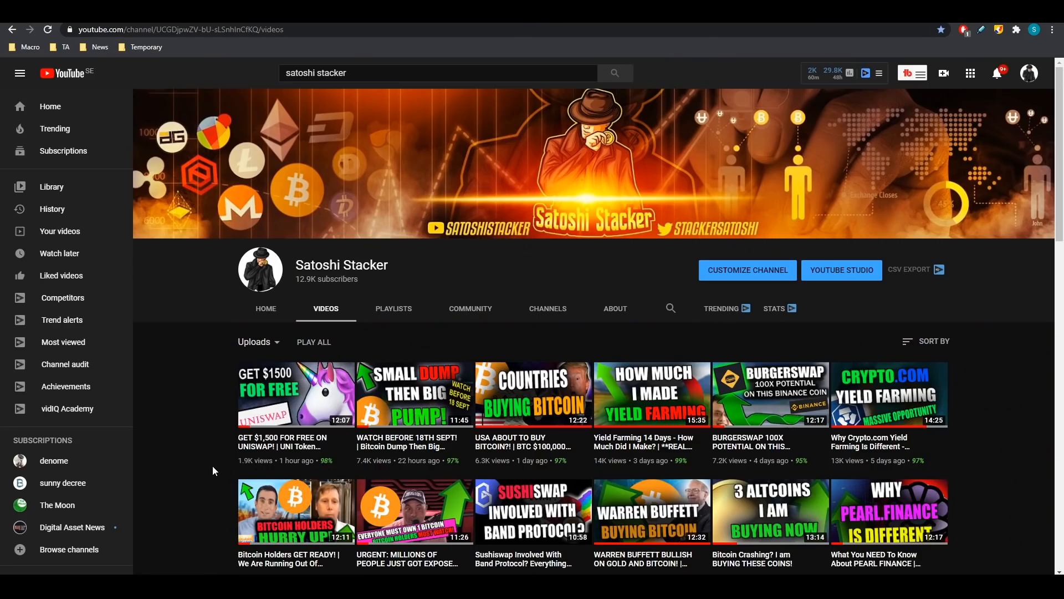
{"action": "mouse_move", "coordinate": [297, 455]}
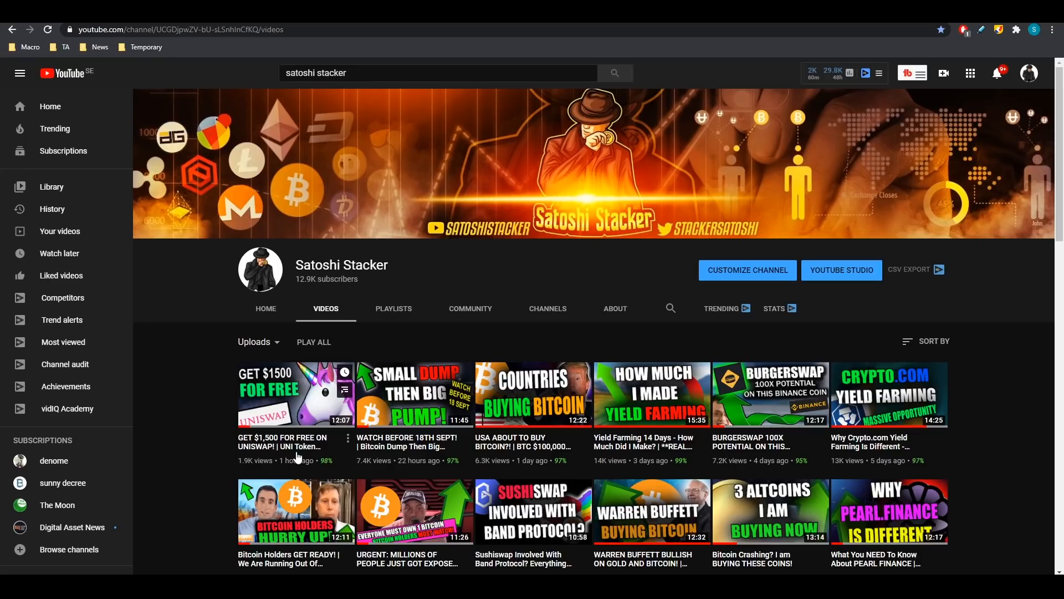
{"action": "mouse_move", "coordinate": [297, 456]}
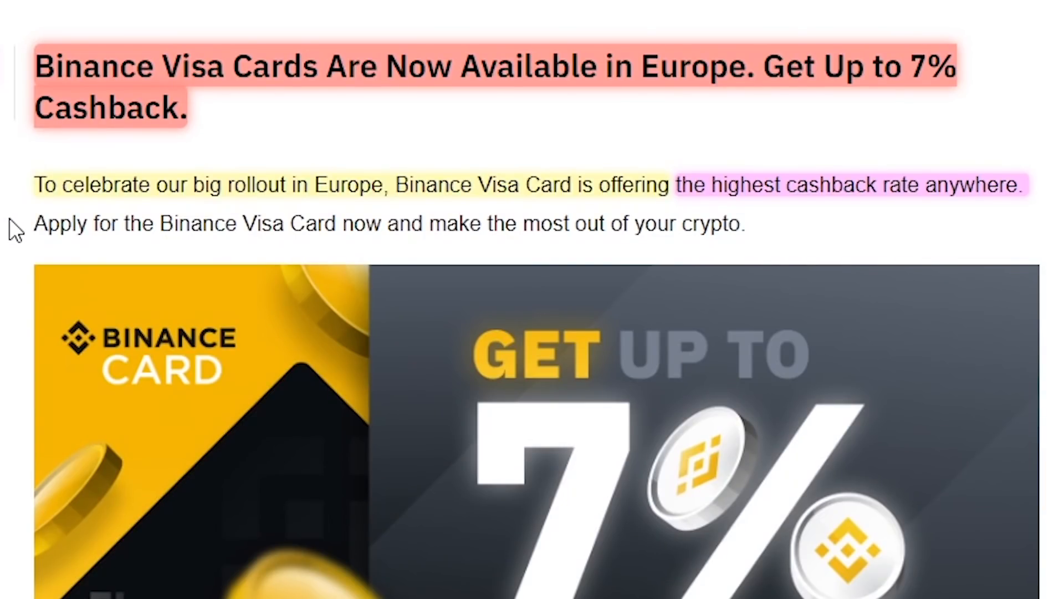
{"action": "mouse_move", "coordinate": [222, 224]}
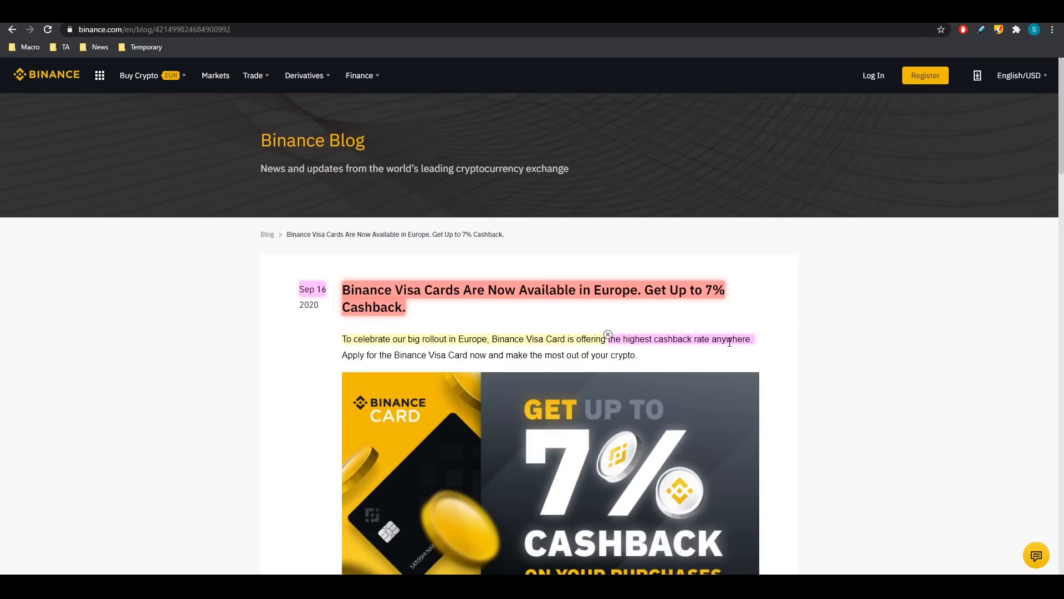
{"action": "mouse_move", "coordinate": [700, 339]}
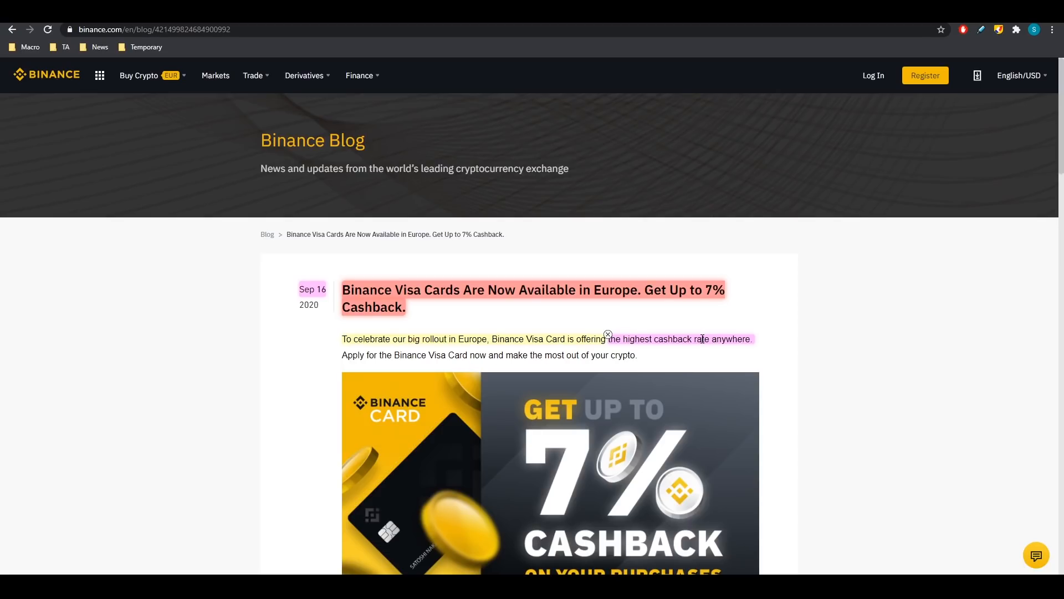
{"action": "scroll", "scroll_direction": "down", "scroll_amount": 3}
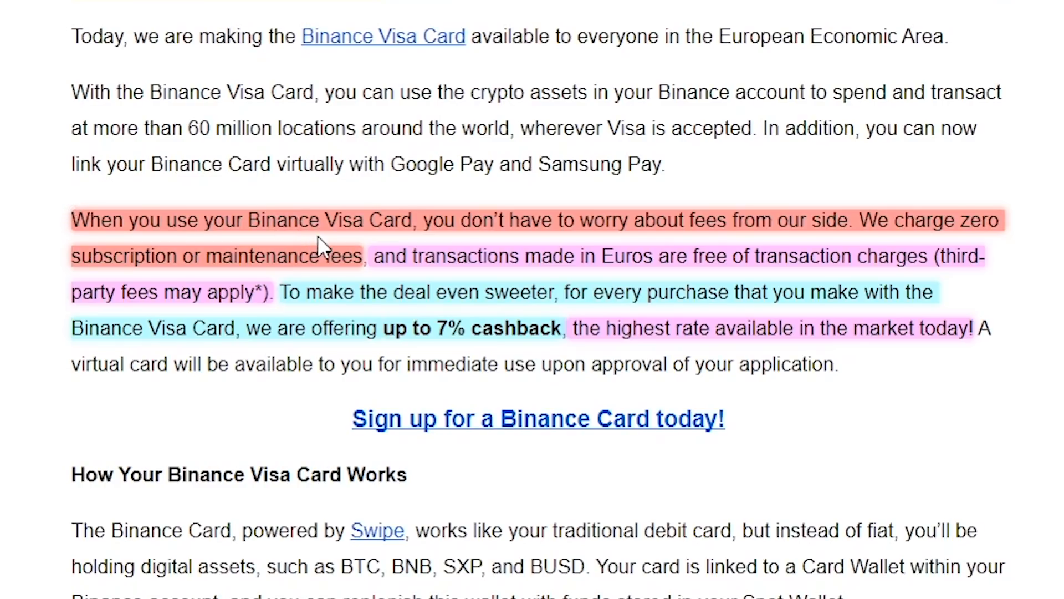
{"action": "mouse_move", "coordinate": [906, 220]}
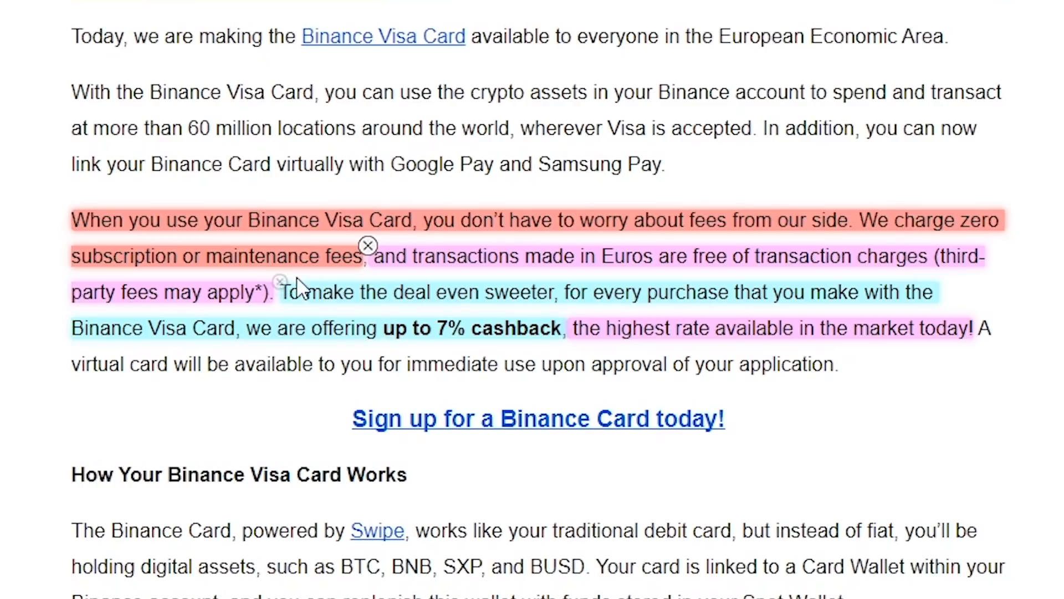
{"action": "mouse_move", "coordinate": [589, 264]}
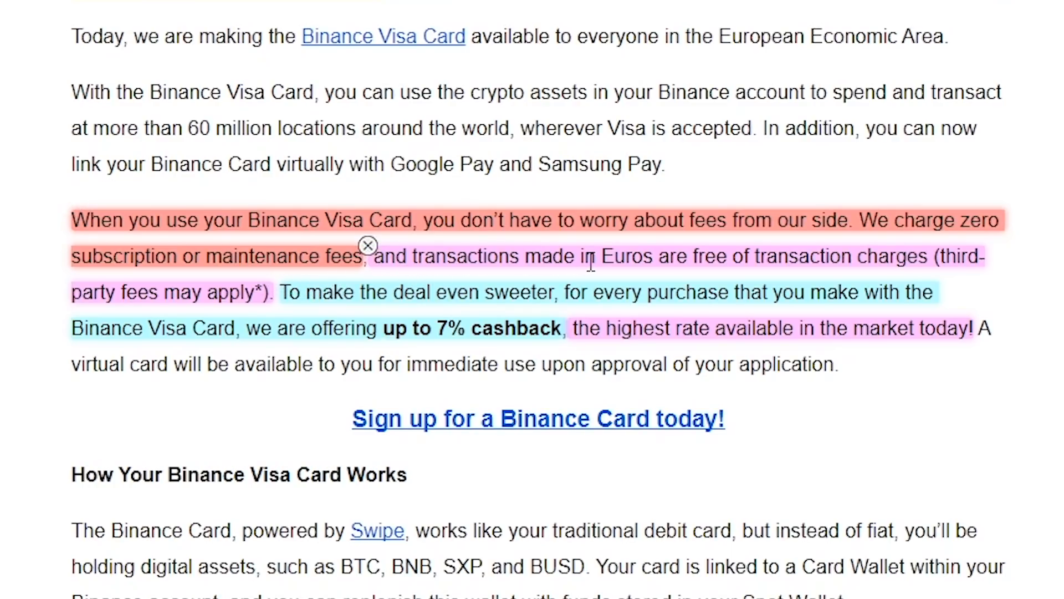
{"action": "mouse_move", "coordinate": [787, 266]}
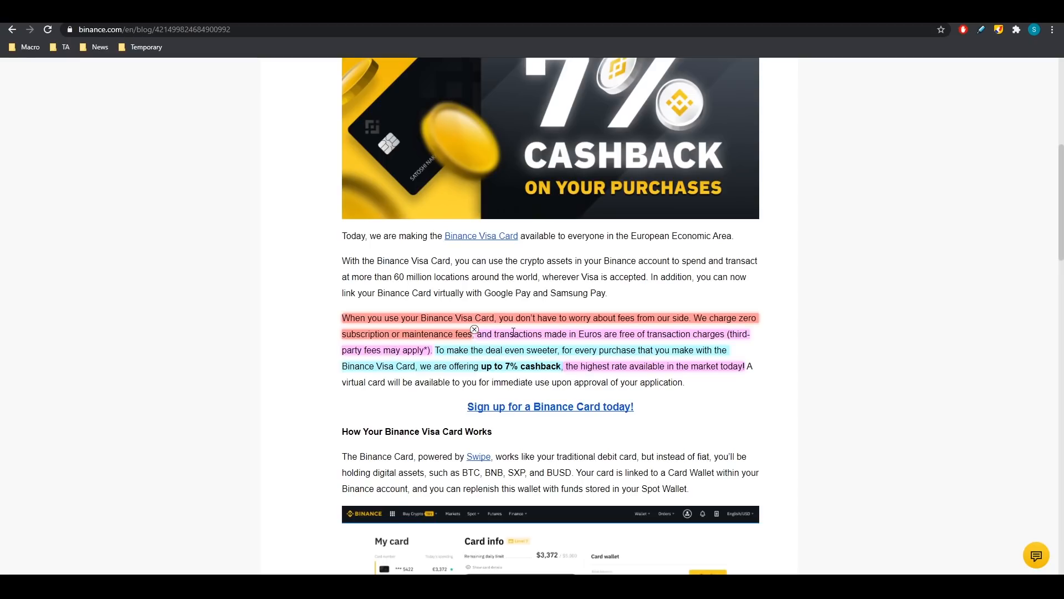
Zoom in and scroll to the card dashboard screenshot and the How to Get a 7% Cashback heading
{"action": "key", "text": "ctrl+plus"}
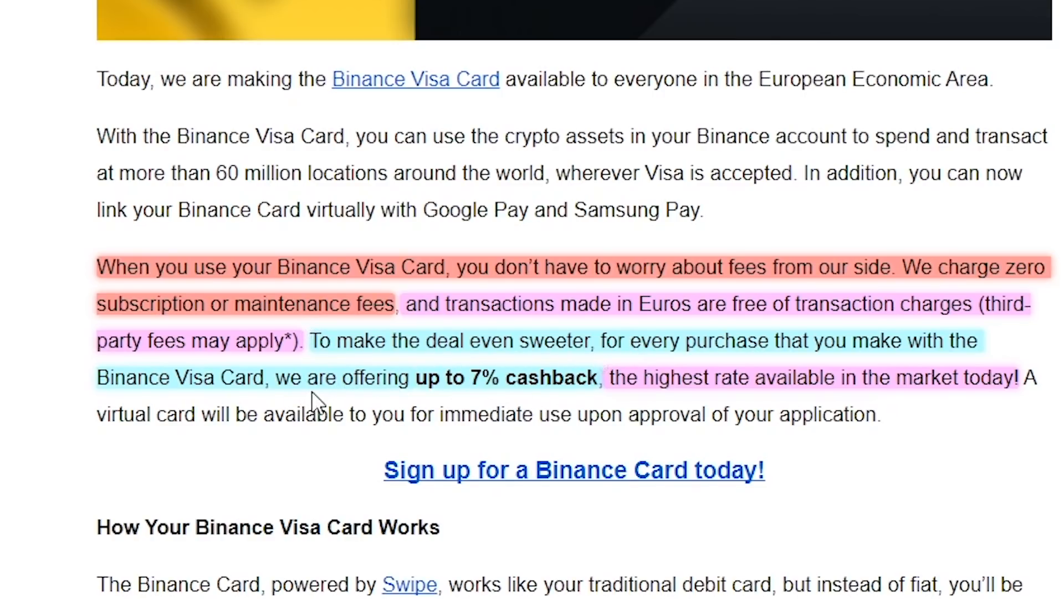
{"action": "mouse_move", "coordinate": [501, 384]}
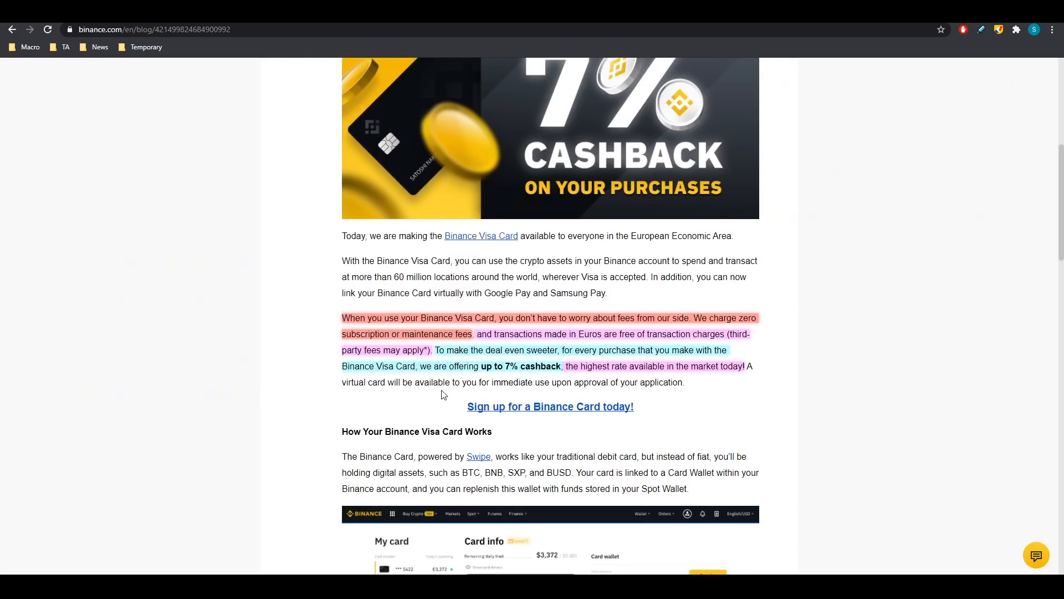
{"action": "scroll", "scroll_direction": "down", "scroll_amount": 3}
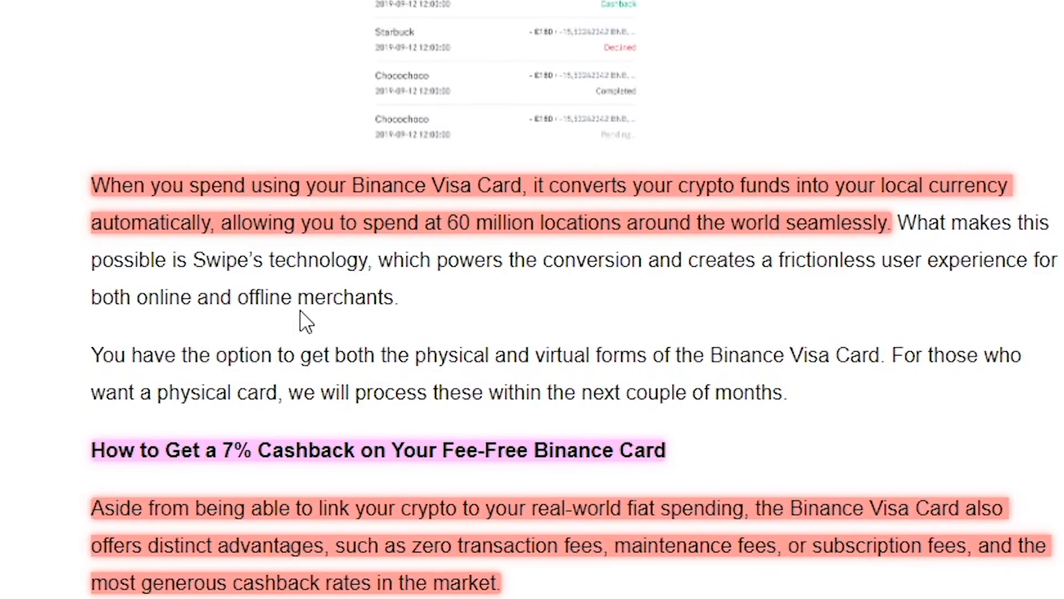
{"action": "mouse_move", "coordinate": [310, 323]}
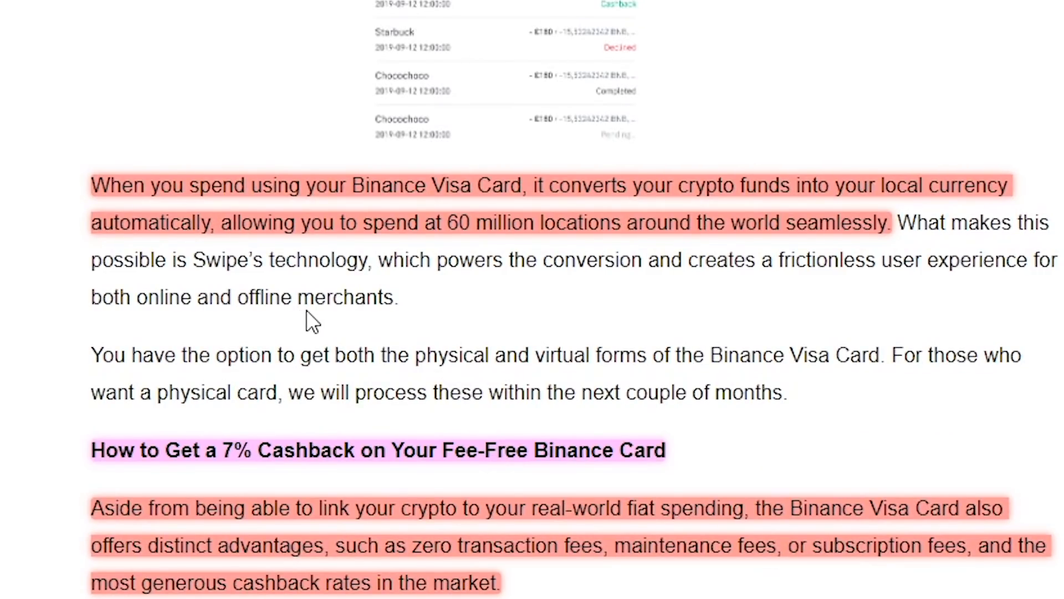
{"action": "mouse_move", "coordinate": [597, 261]}
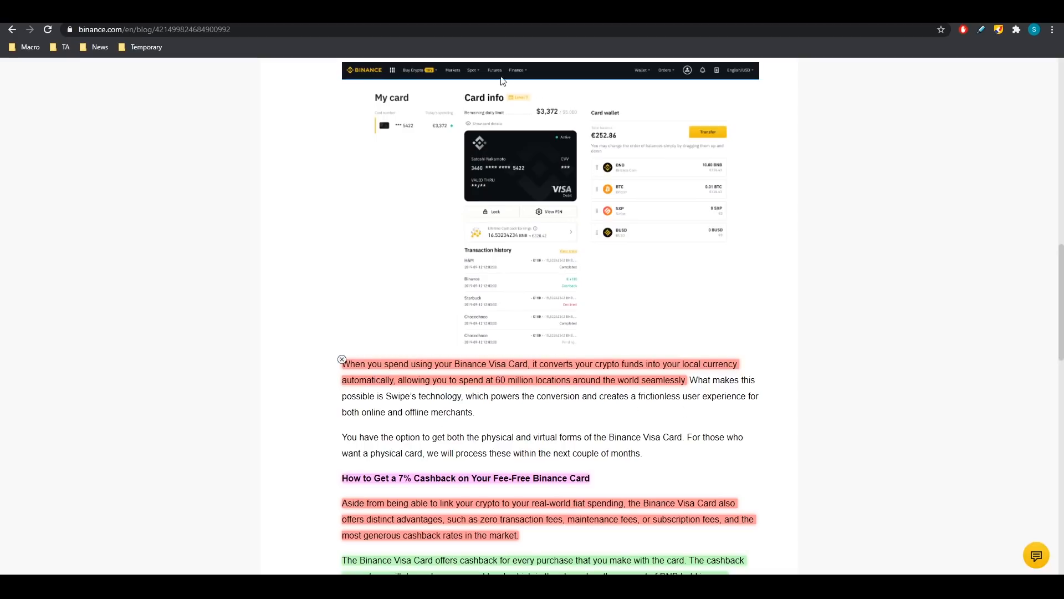
{"action": "mouse_move", "coordinate": [678, 392]}
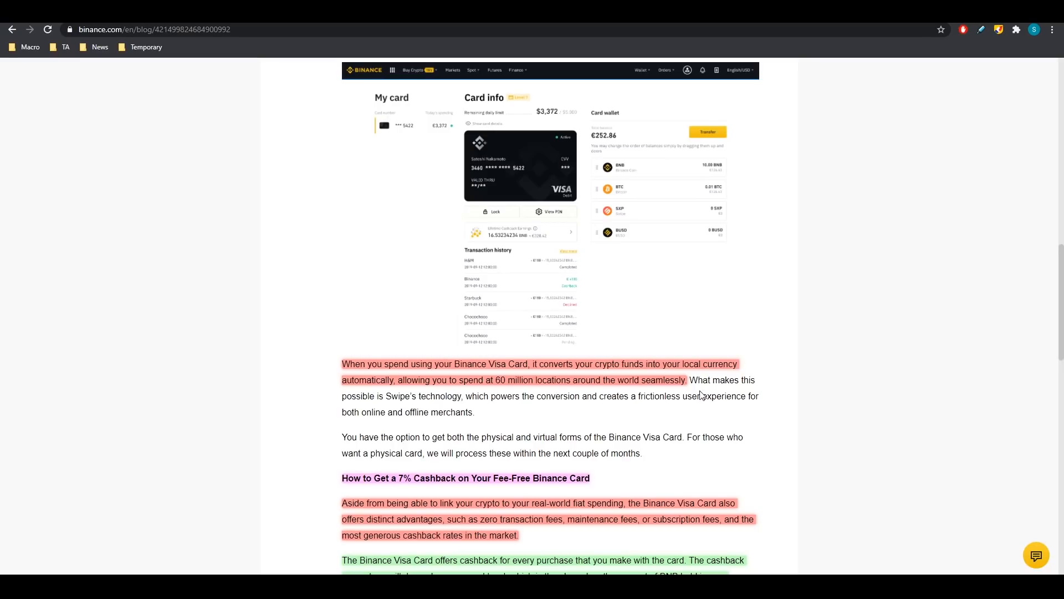
{"action": "mouse_move", "coordinate": [697, 395]}
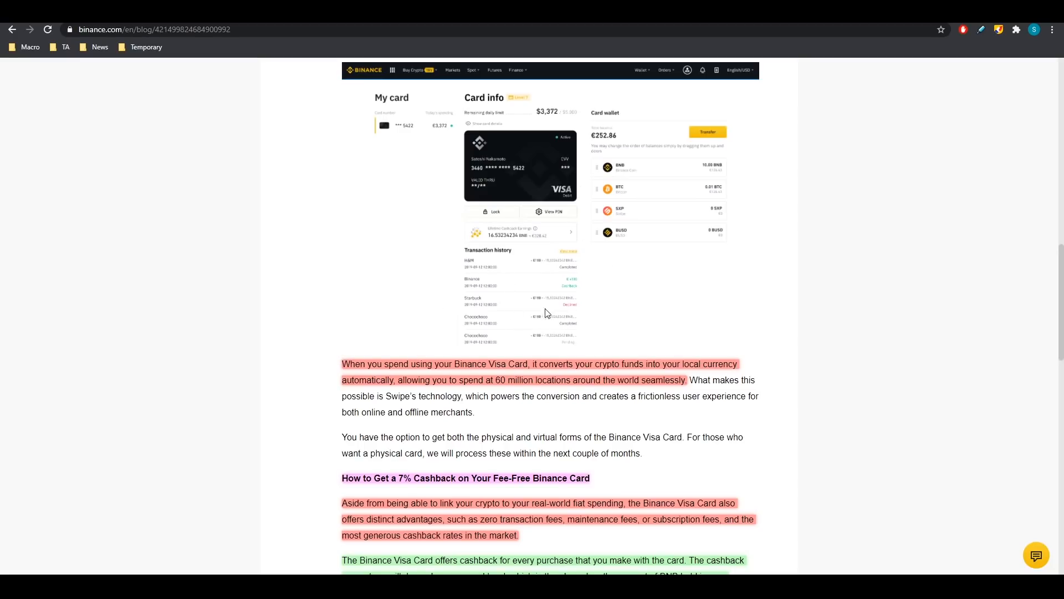
{"action": "mouse_move", "coordinate": [566, 343]}
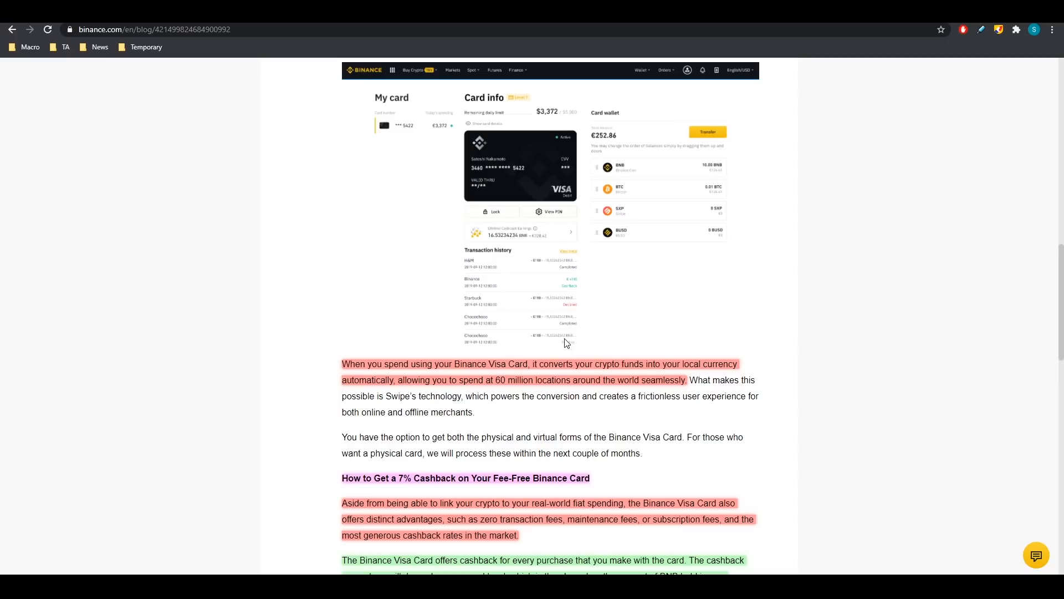
{"action": "mouse_move", "coordinate": [567, 359]}
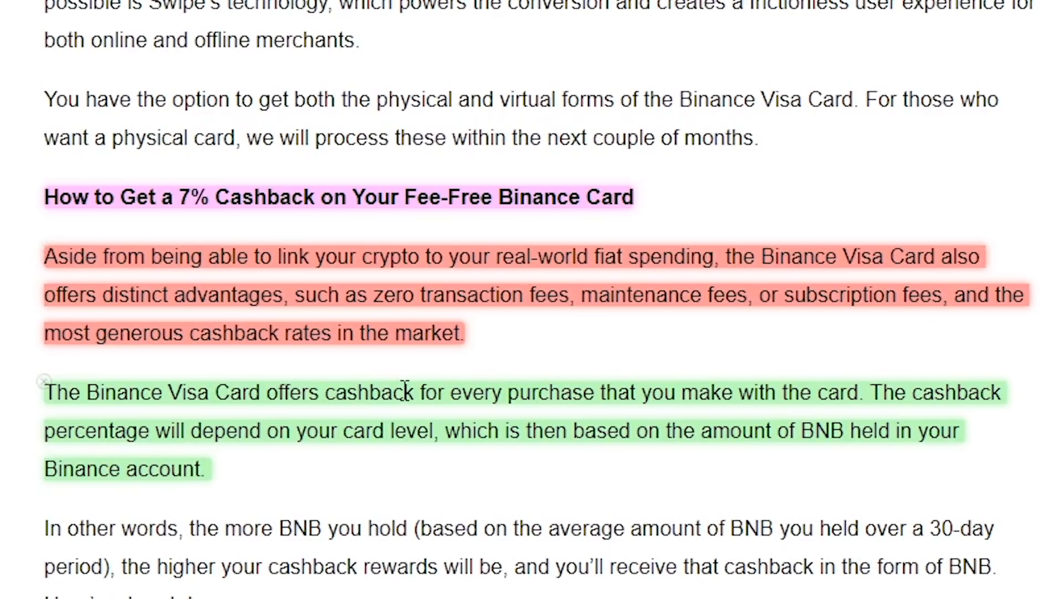
{"action": "mouse_move", "coordinate": [406, 373]}
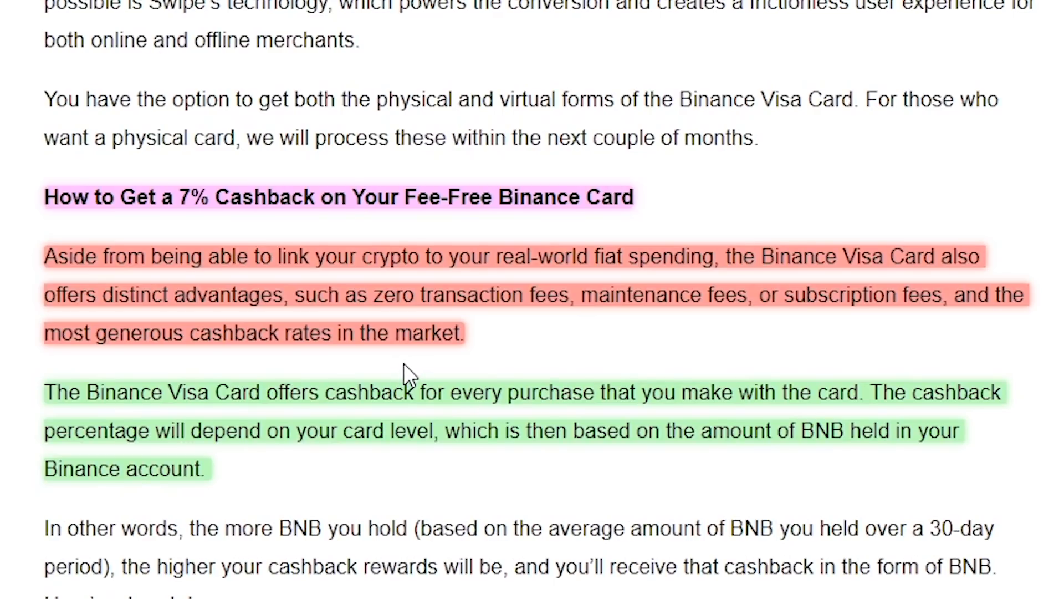
{"action": "mouse_move", "coordinate": [406, 379]}
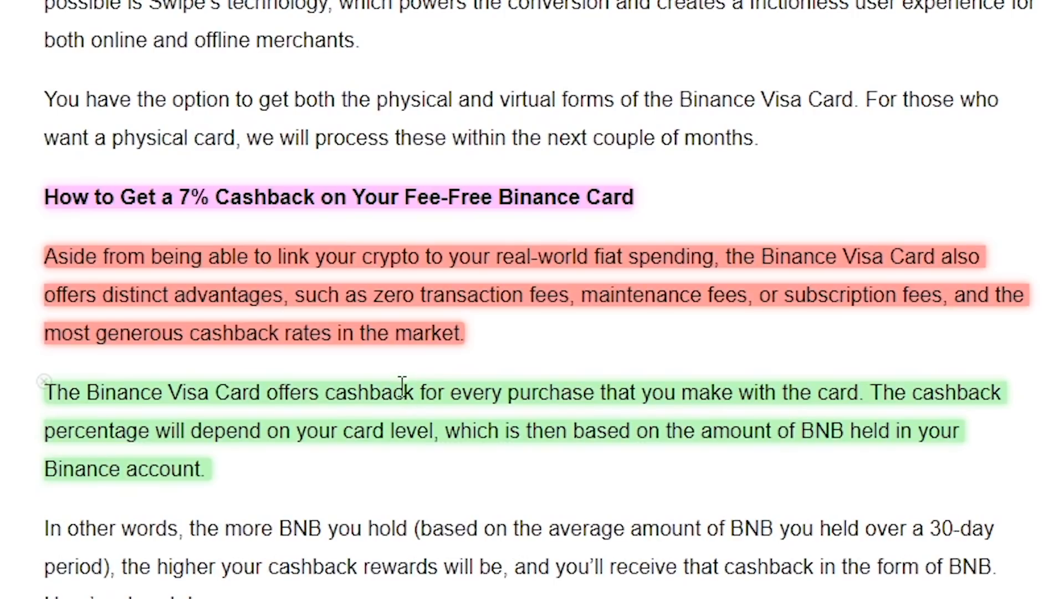
{"action": "mouse_move", "coordinate": [493, 429]}
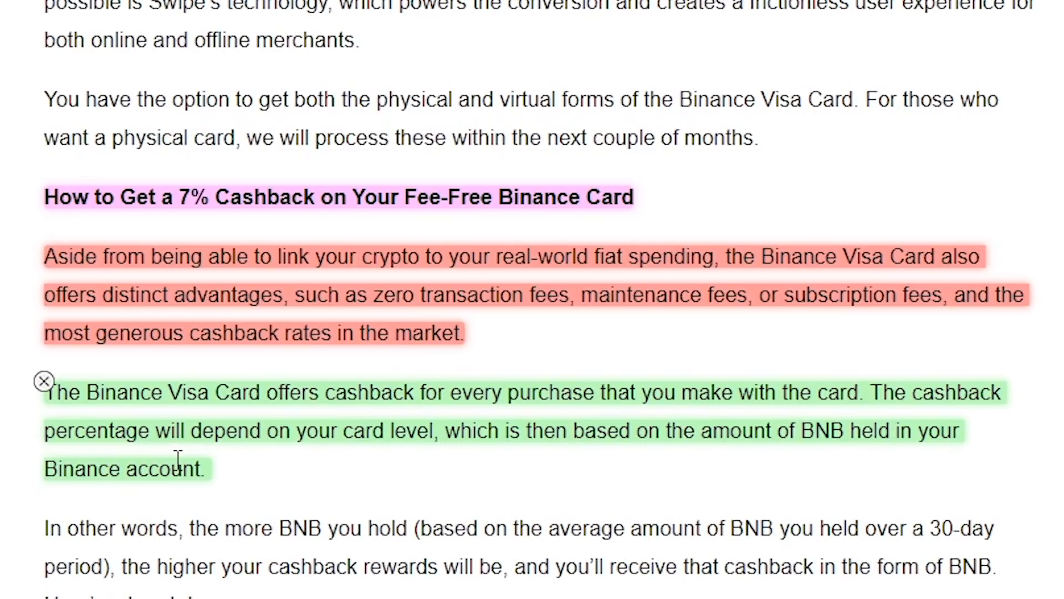
Scroll to the card-level BNB cashback table and select the top 7% rate at 6,000 BNB
{"action": "scroll", "scroll_direction": "down", "scroll_amount": 3}
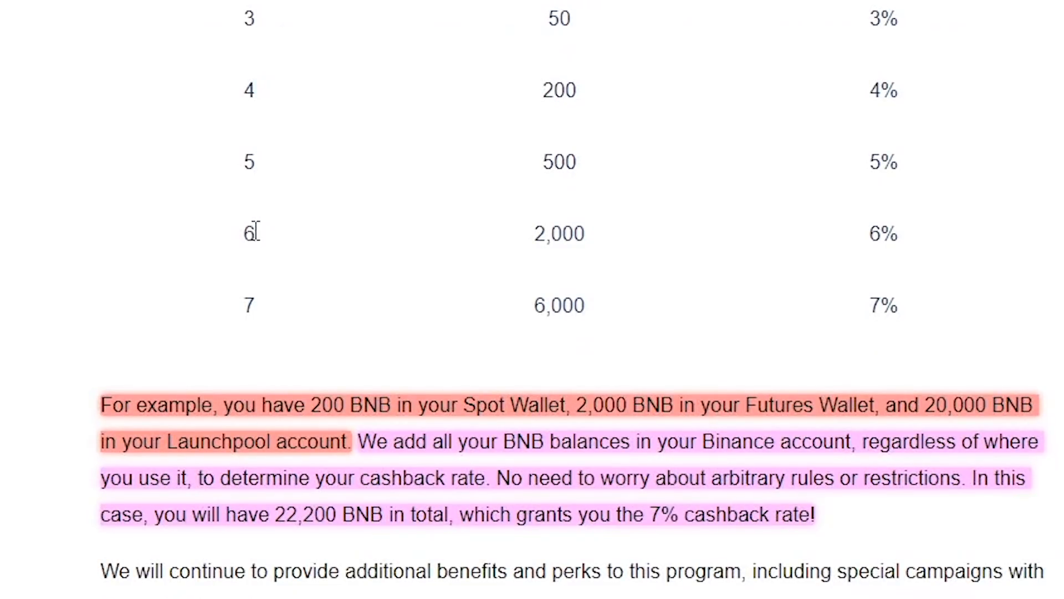
{"action": "double_click", "coordinate": [884, 305]}
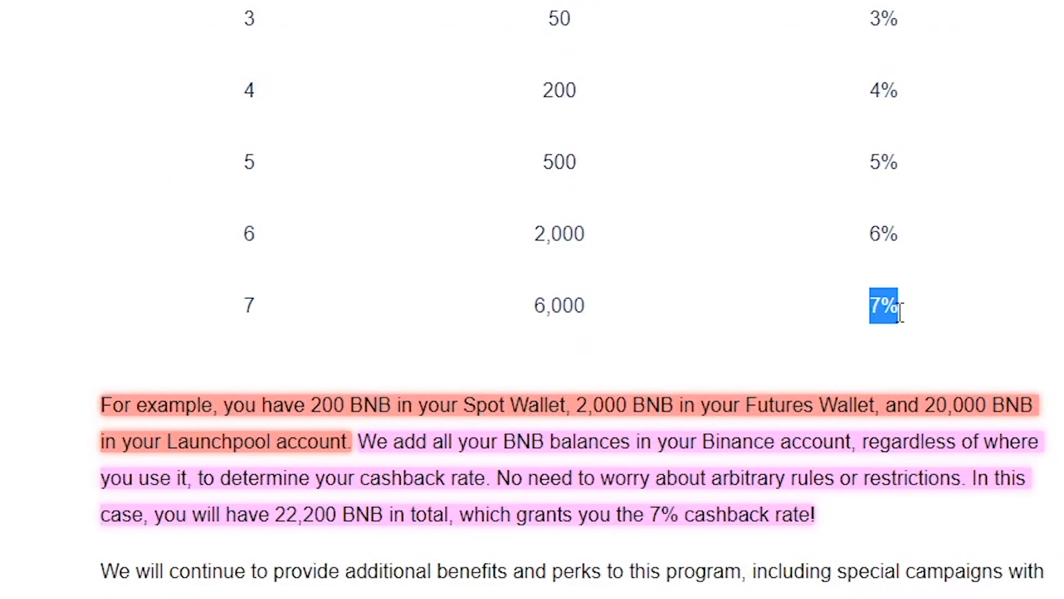
{"action": "left_click", "coordinate": [610, 322]}
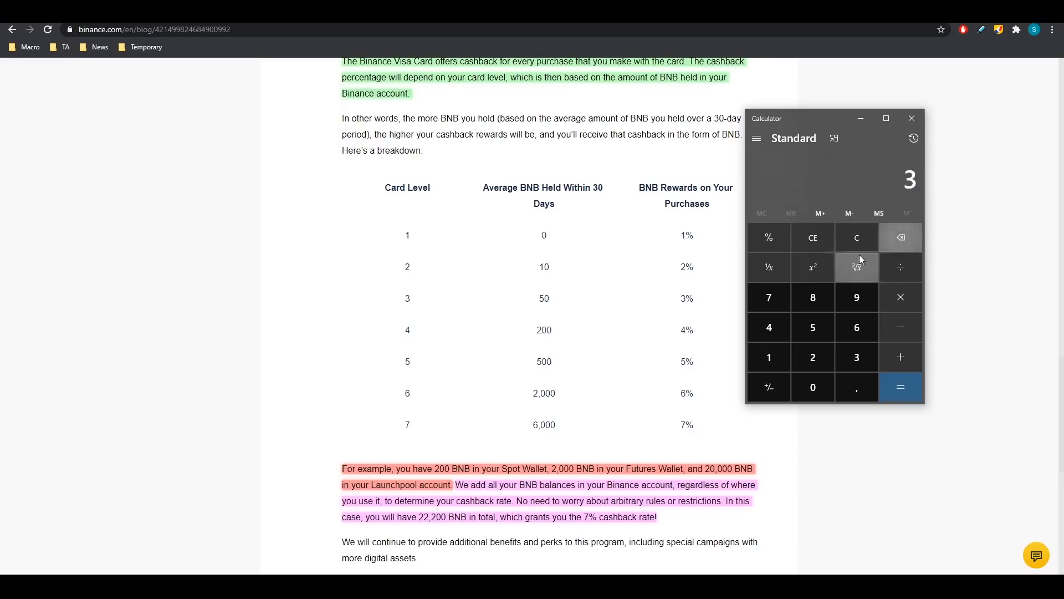
Compute 27 × 6000 = 162,000 in Windows Calculator
{"action": "left_click", "coordinate": [769, 297]}
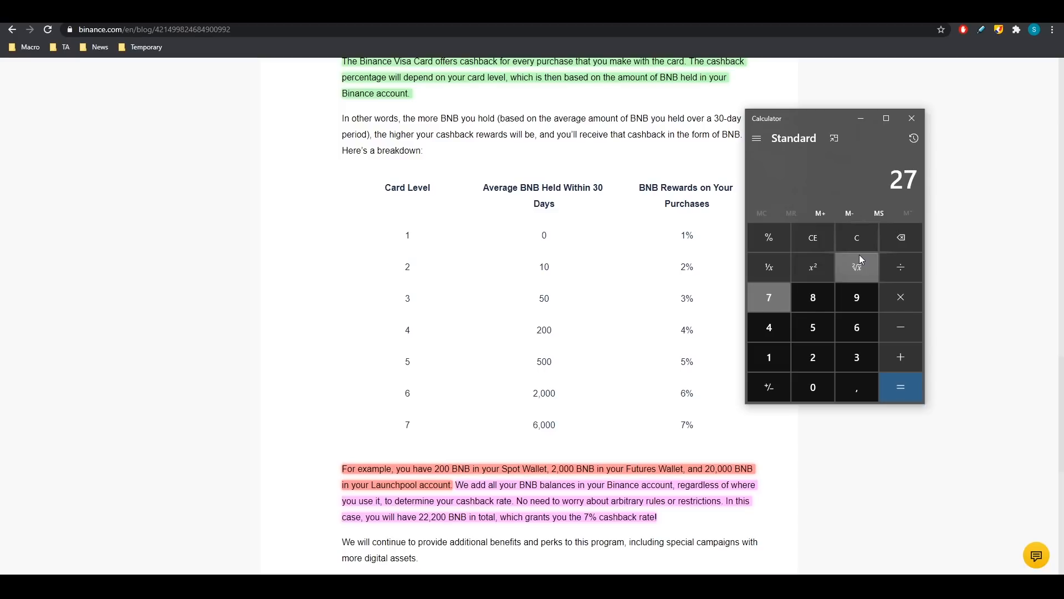
{"action": "left_click", "coordinate": [900, 297]}
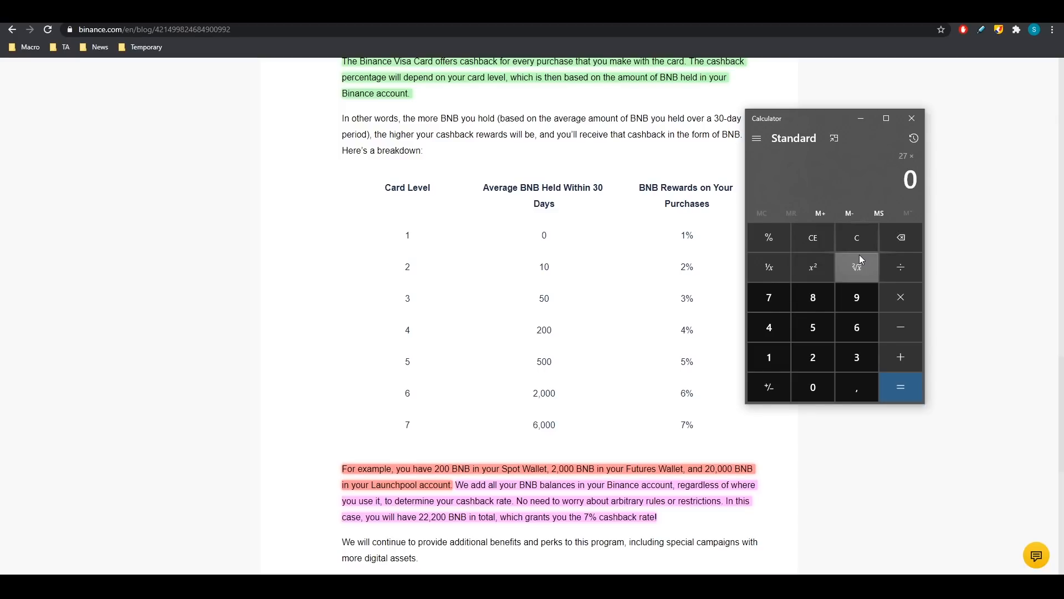
{"action": "left_click", "coordinate": [900, 387]}
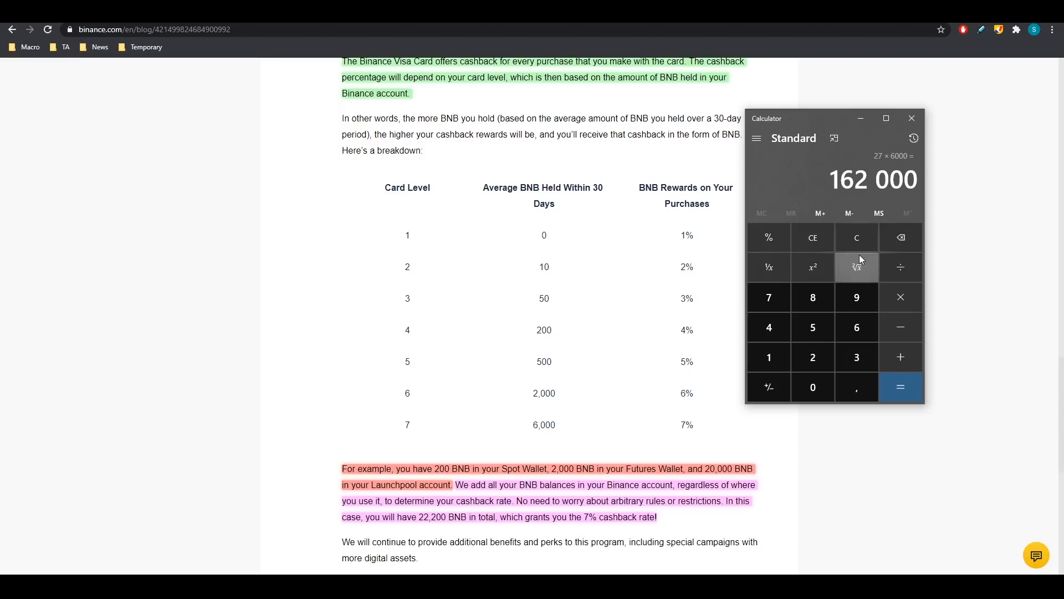
{"action": "mouse_move", "coordinate": [963, 303]}
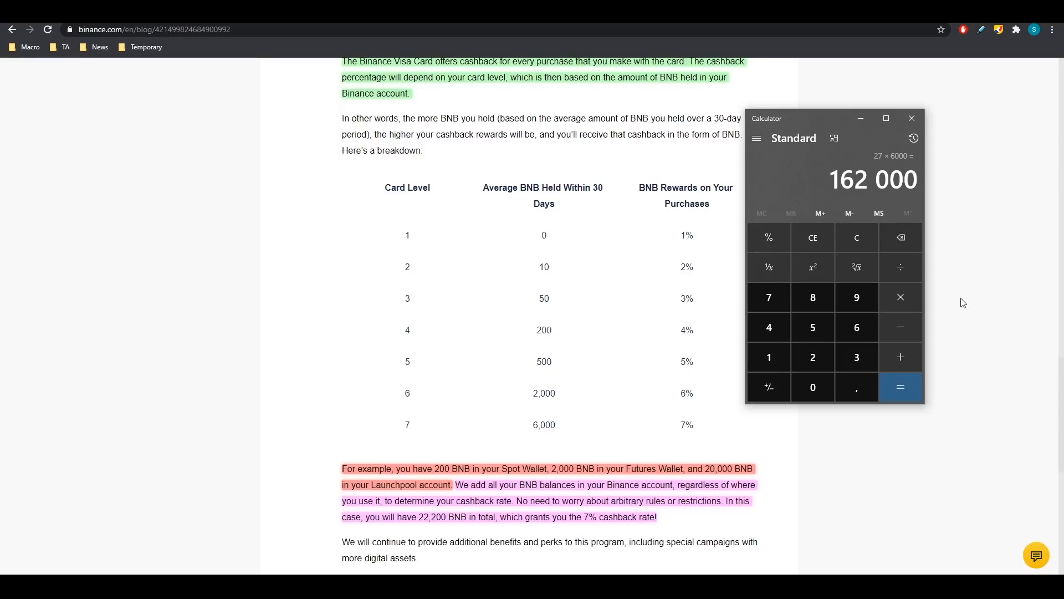
{"action": "mouse_move", "coordinate": [823, 192]}
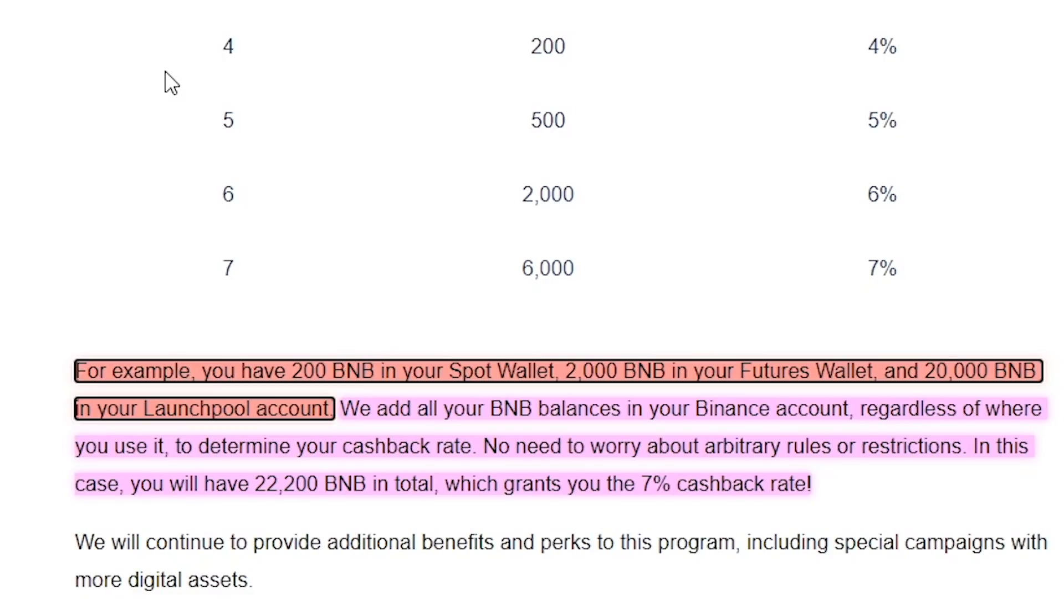
Scroll back to the 22,200 BNB worked cashback example below the table, toward the Sign up link
{"action": "scroll", "scroll_direction": "up", "scroll_amount": 3}
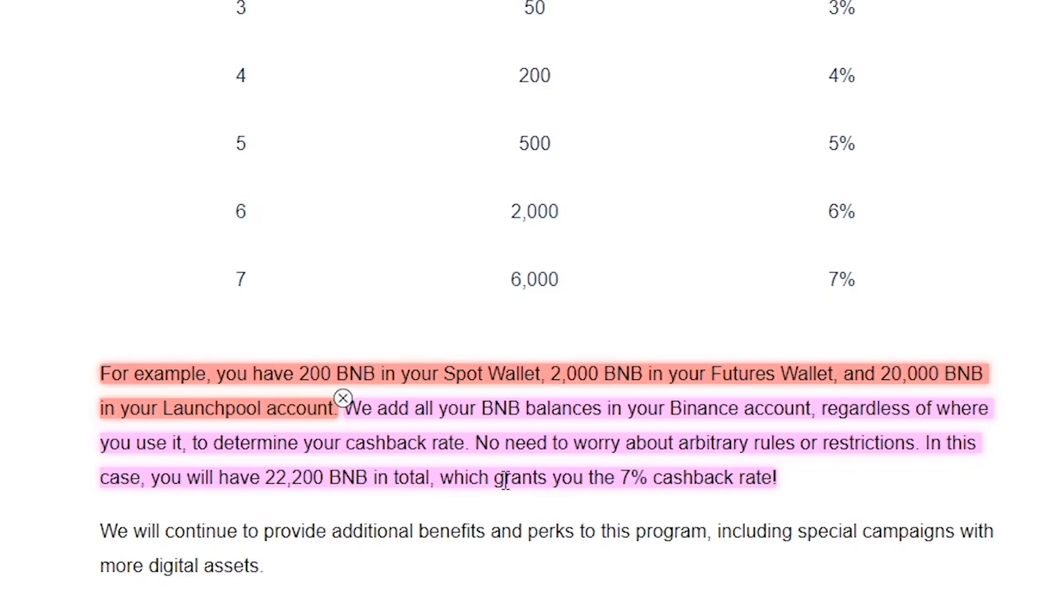
{"action": "mouse_move", "coordinate": [787, 489]}
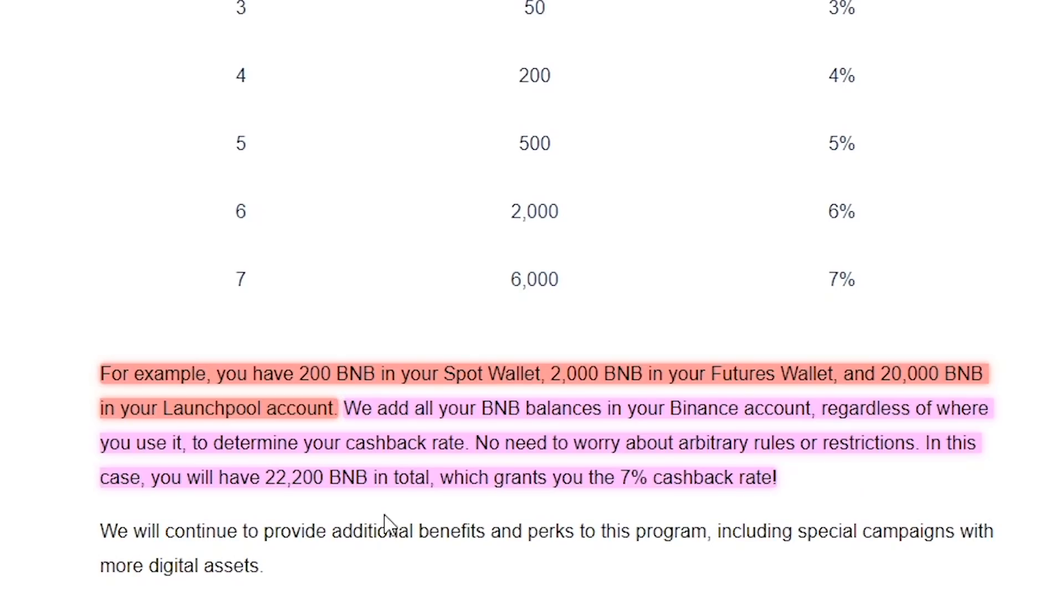
{"action": "mouse_move", "coordinate": [370, 506]}
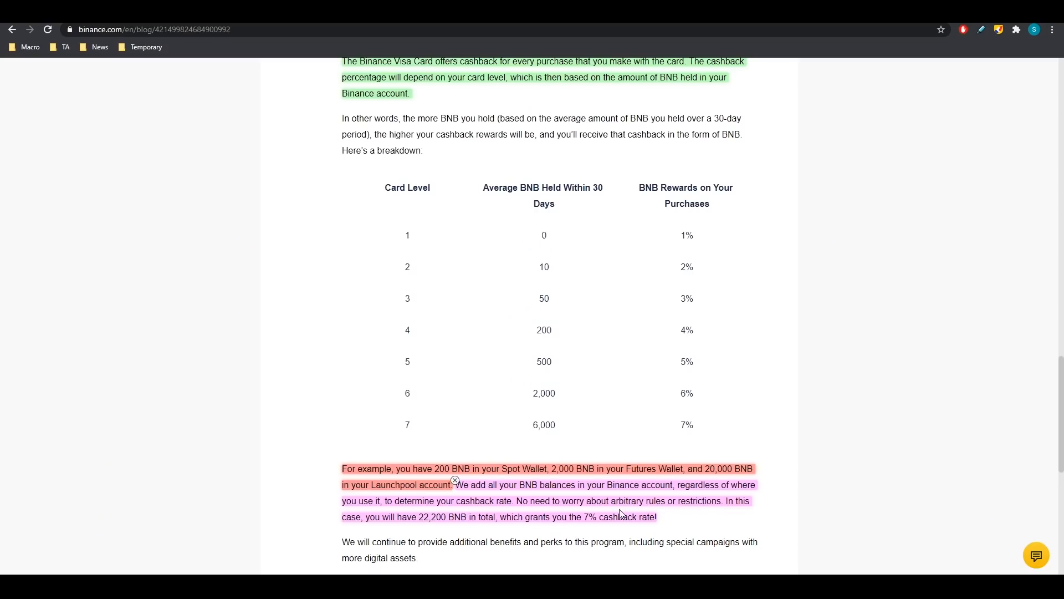
{"action": "mouse_move", "coordinate": [716, 512]}
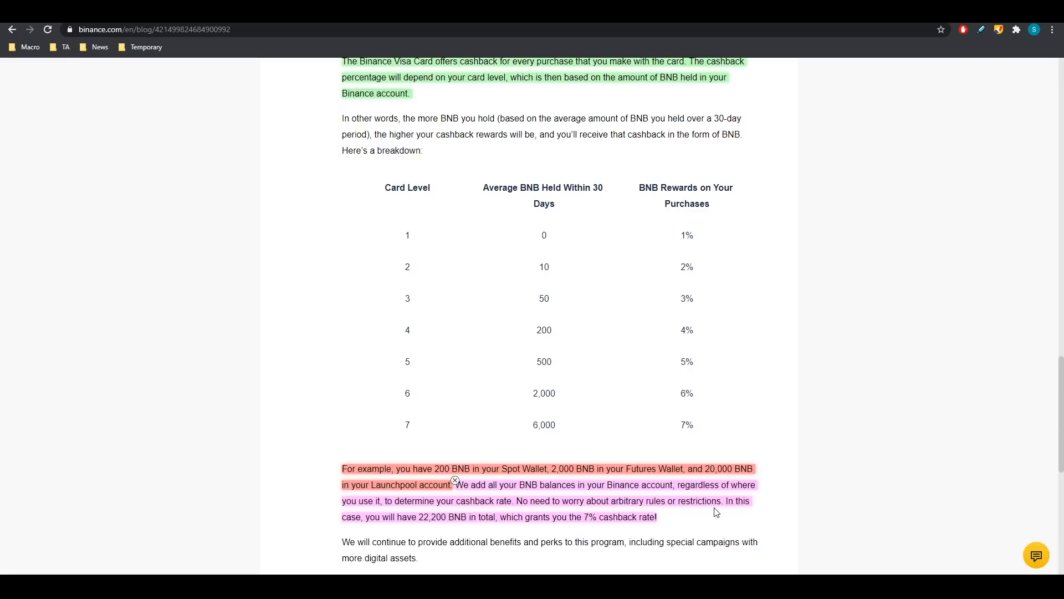
{"action": "mouse_move", "coordinate": [799, 259]}
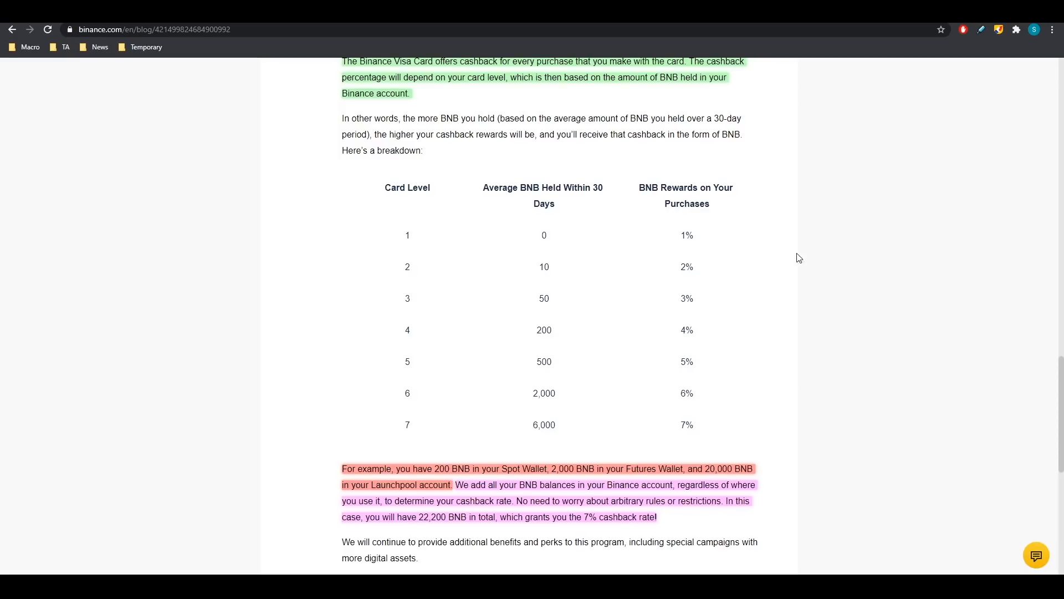
{"action": "mouse_move", "coordinate": [739, 131]}
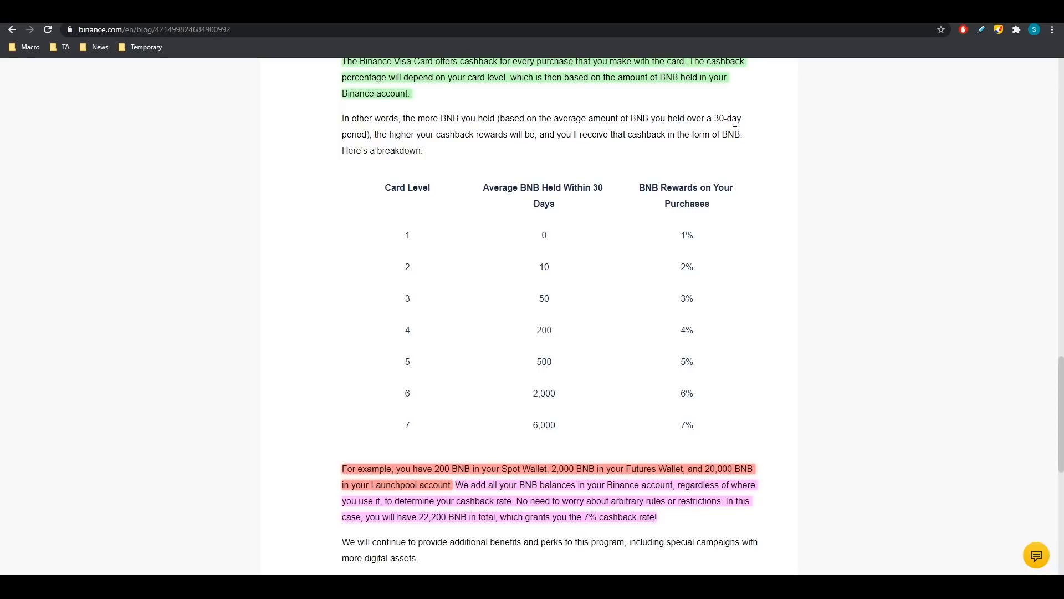
{"action": "mouse_move", "coordinate": [685, 234]}
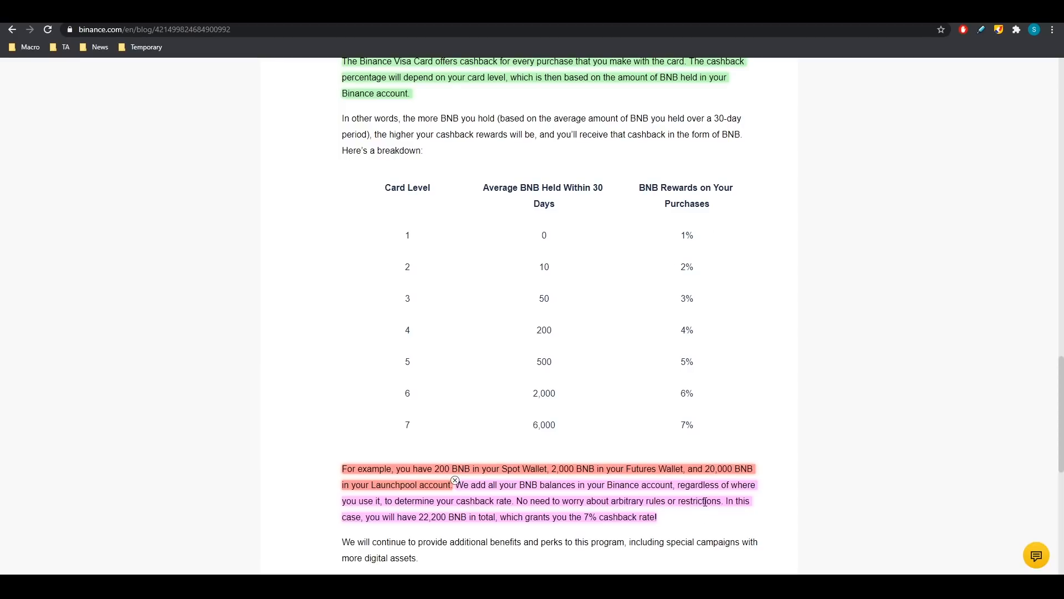
{"action": "mouse_move", "coordinate": [619, 393]}
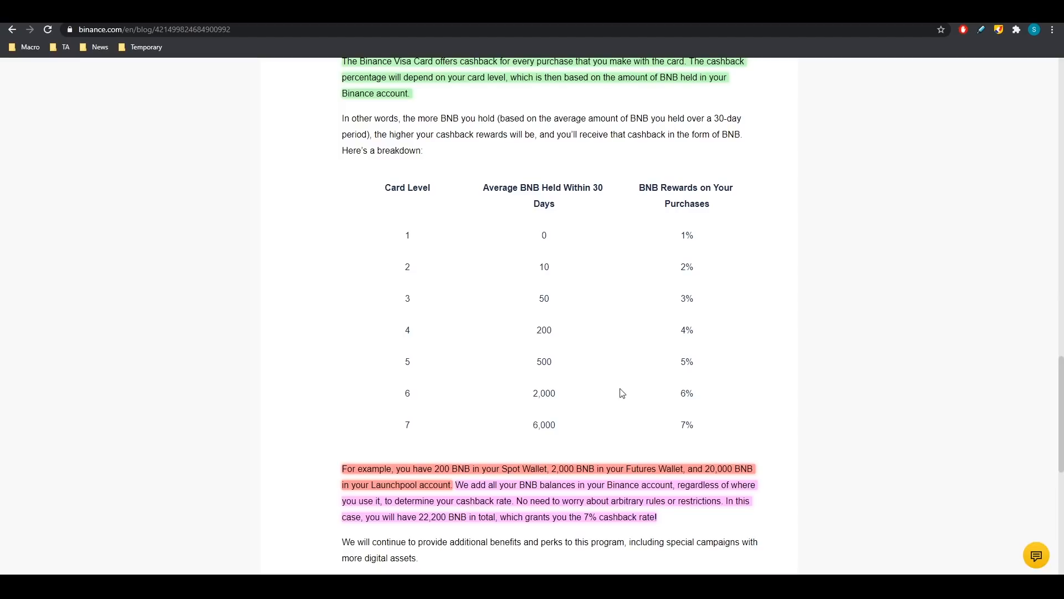
{"action": "mouse_move", "coordinate": [699, 433]}
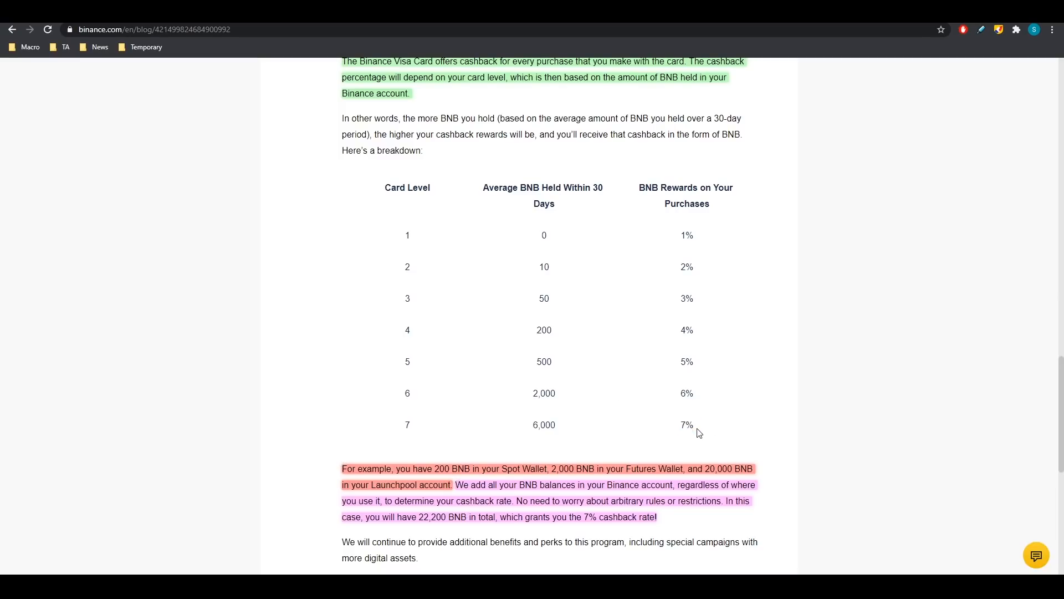
{"action": "scroll", "scroll_direction": "down", "scroll_amount": 3}
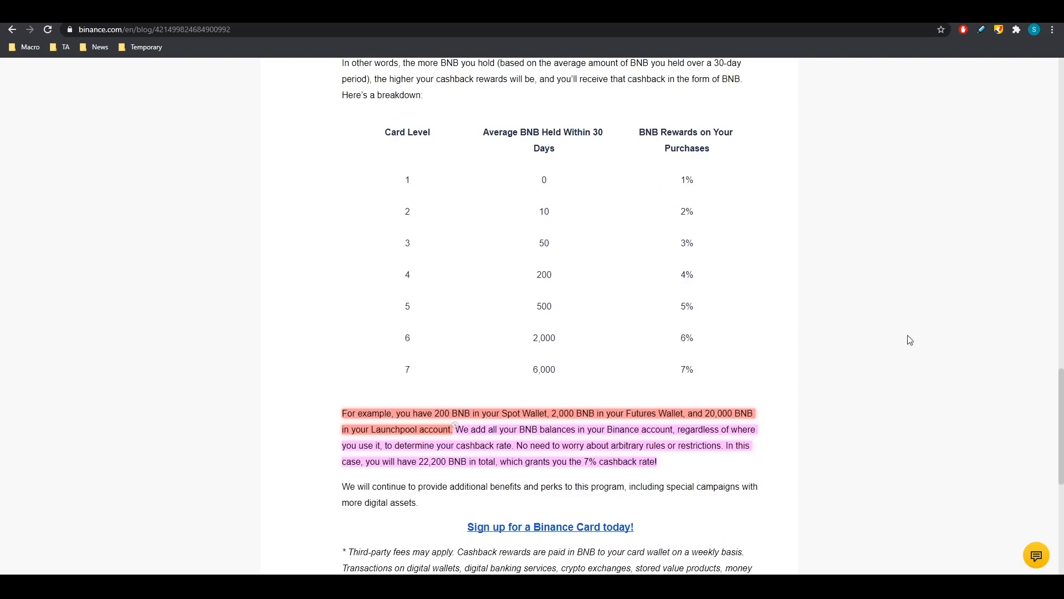
{"action": "mouse_move", "coordinate": [644, 240]}
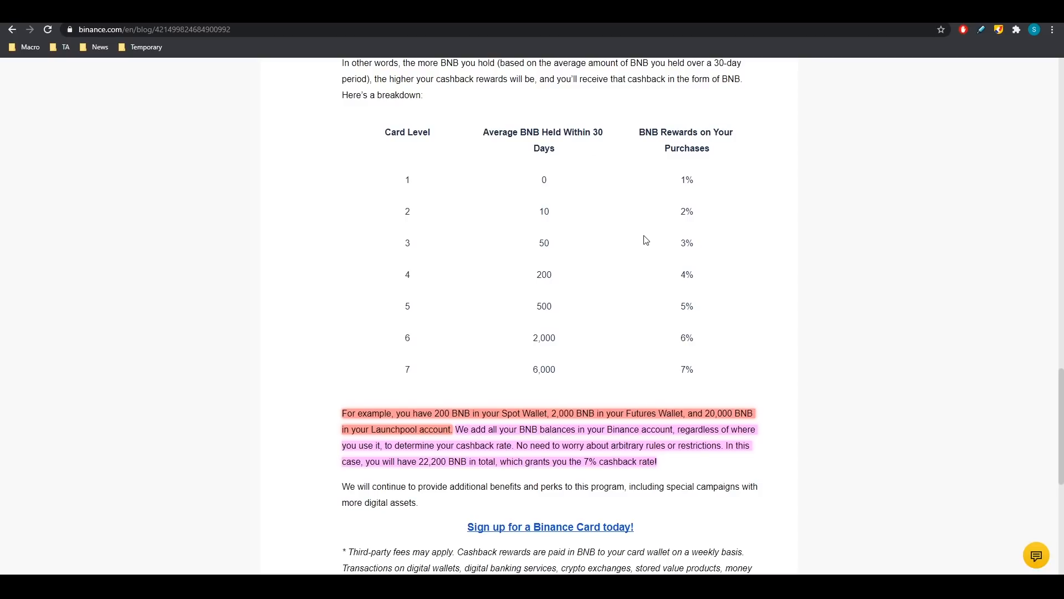
{"action": "mouse_move", "coordinate": [616, 410]}
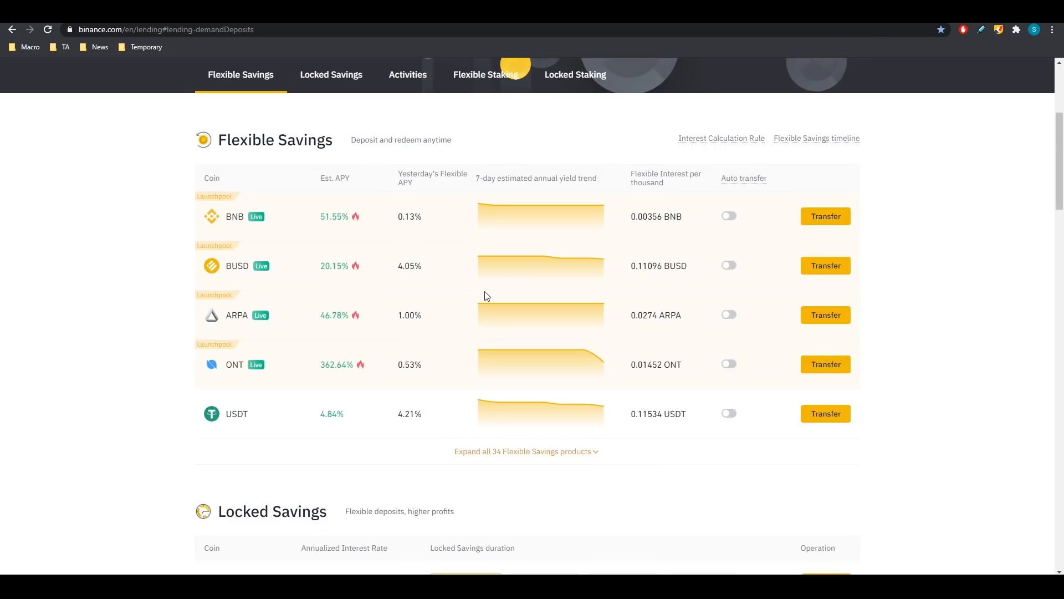
Zoom in on the Flexible Savings table listing BNB at 51.55% estimated APY
{"action": "key", "text": "ctrl+plus"}
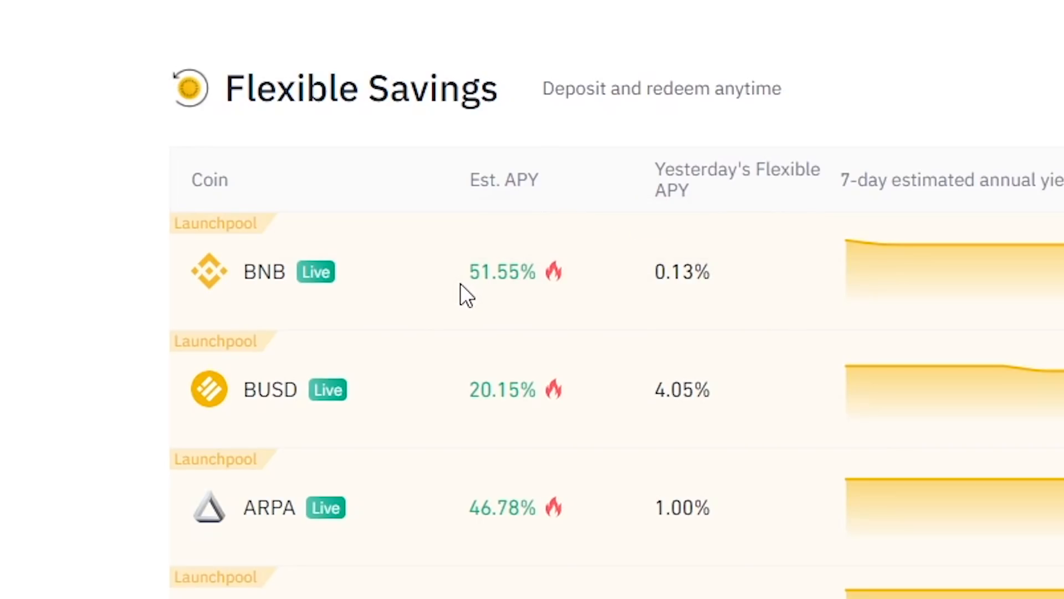
{"action": "mouse_move", "coordinate": [502, 271]}
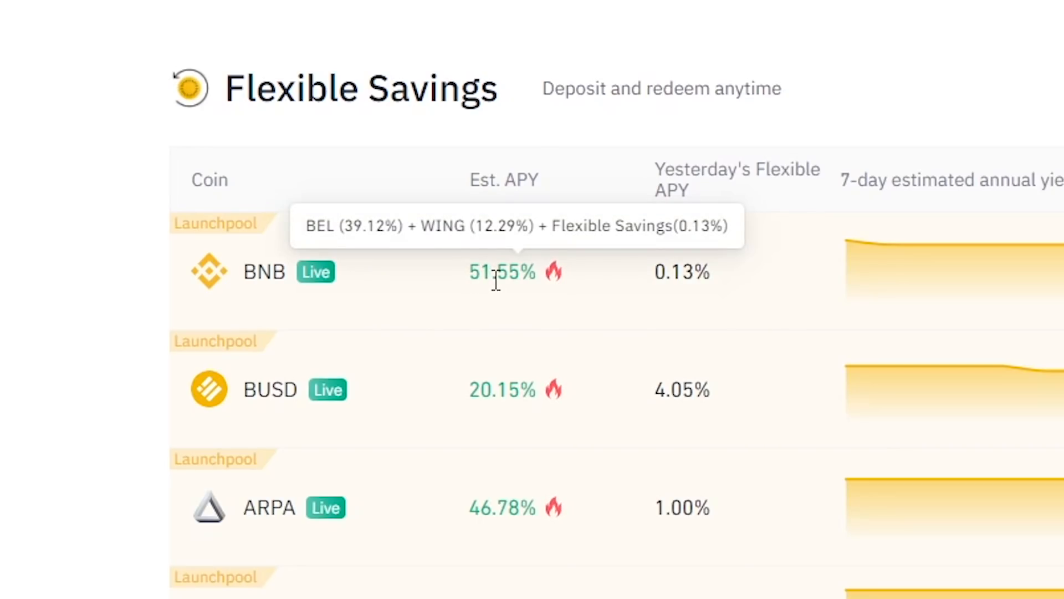
{"action": "mouse_move", "coordinate": [544, 285]}
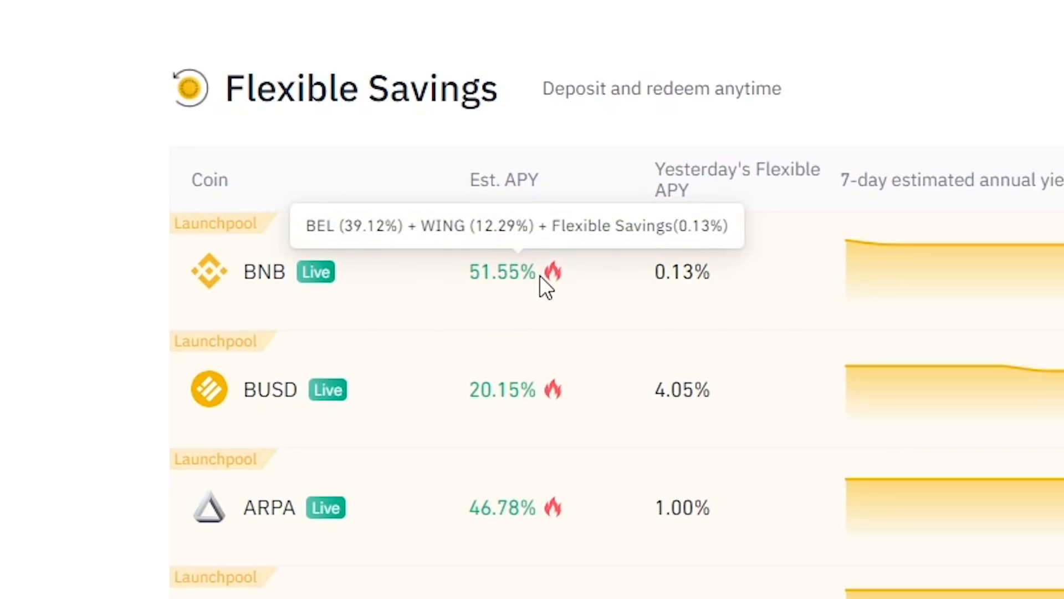
{"action": "mouse_move", "coordinate": [505, 272]}
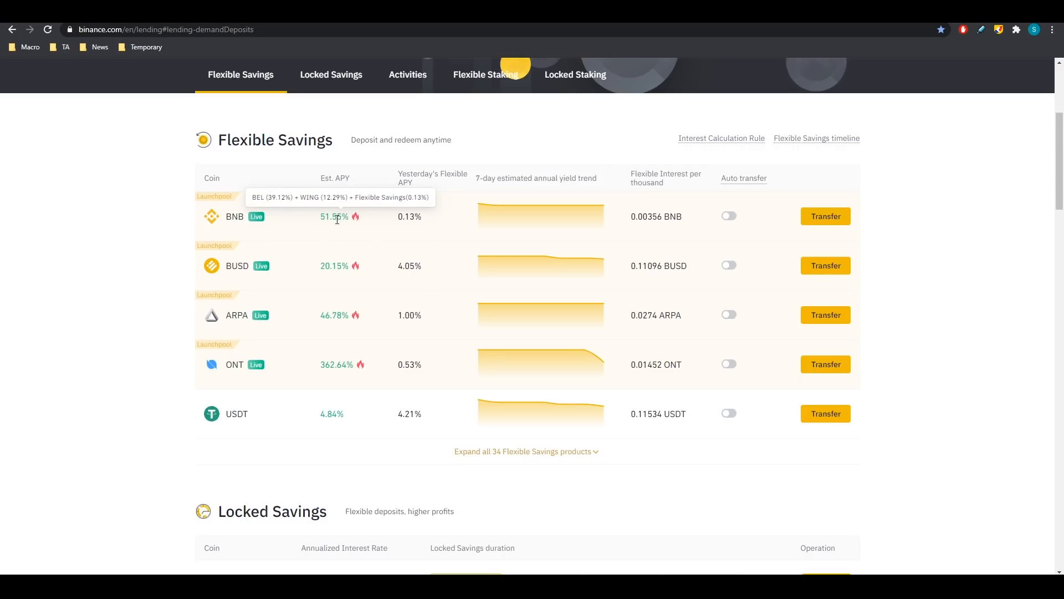
{"action": "mouse_move", "coordinate": [339, 217]}
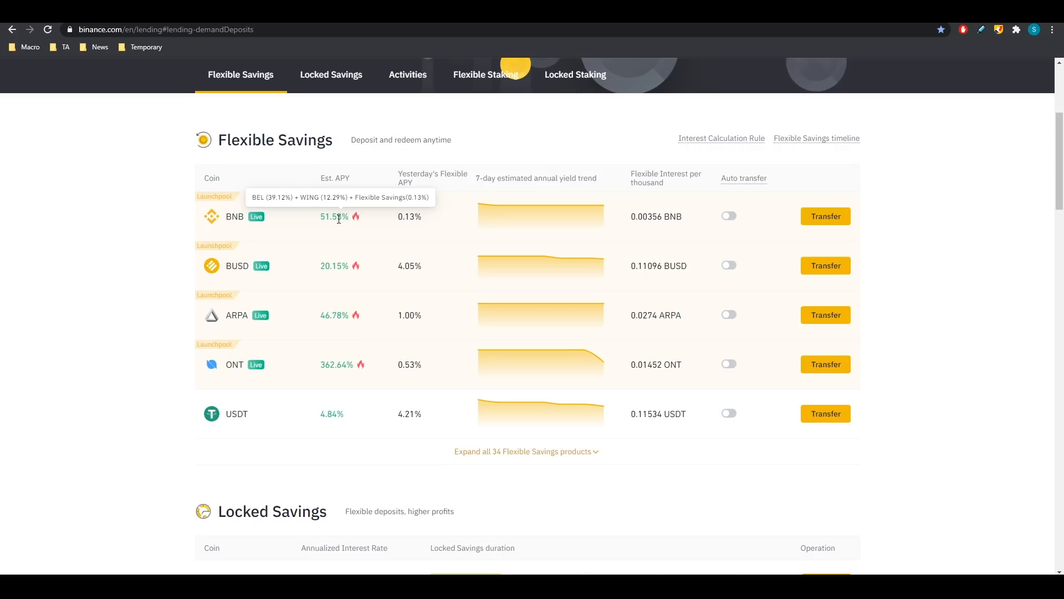
{"action": "mouse_move", "coordinate": [307, 225]}
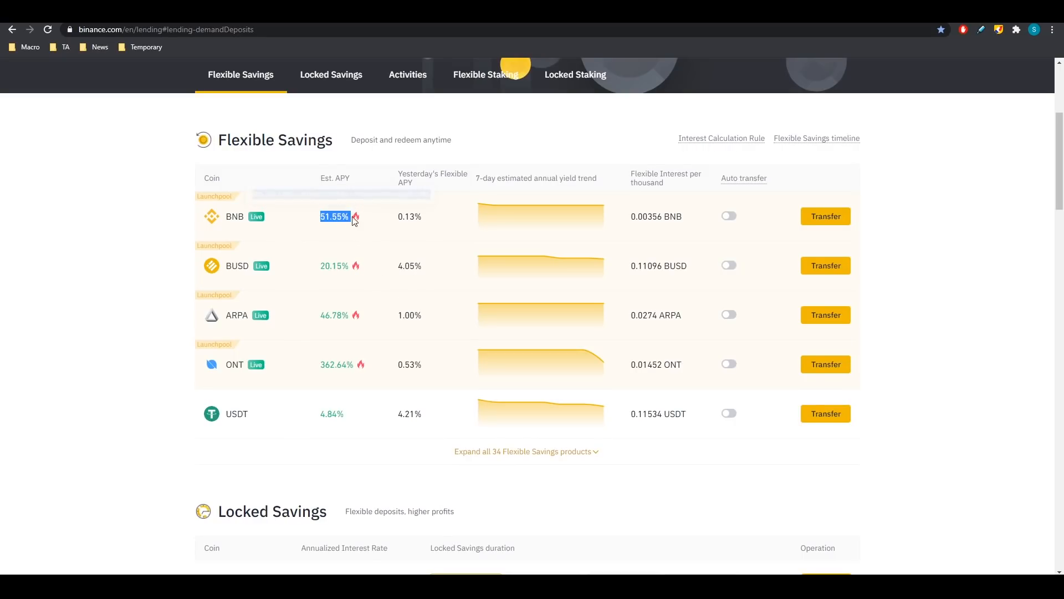
{"action": "mouse_move", "coordinate": [330, 238]}
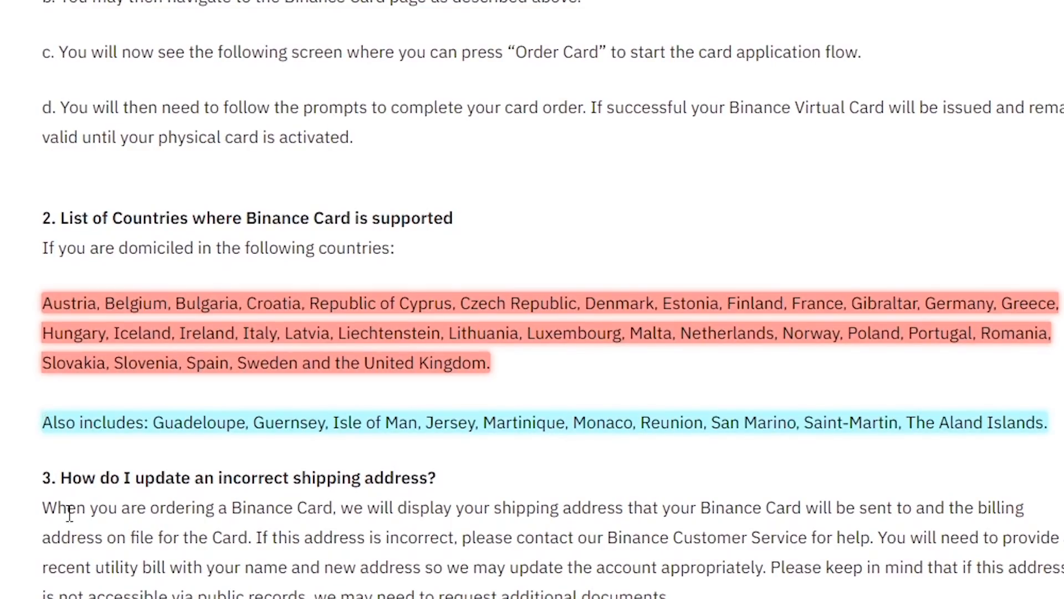
{"action": "mouse_move", "coordinate": [227, 325]}
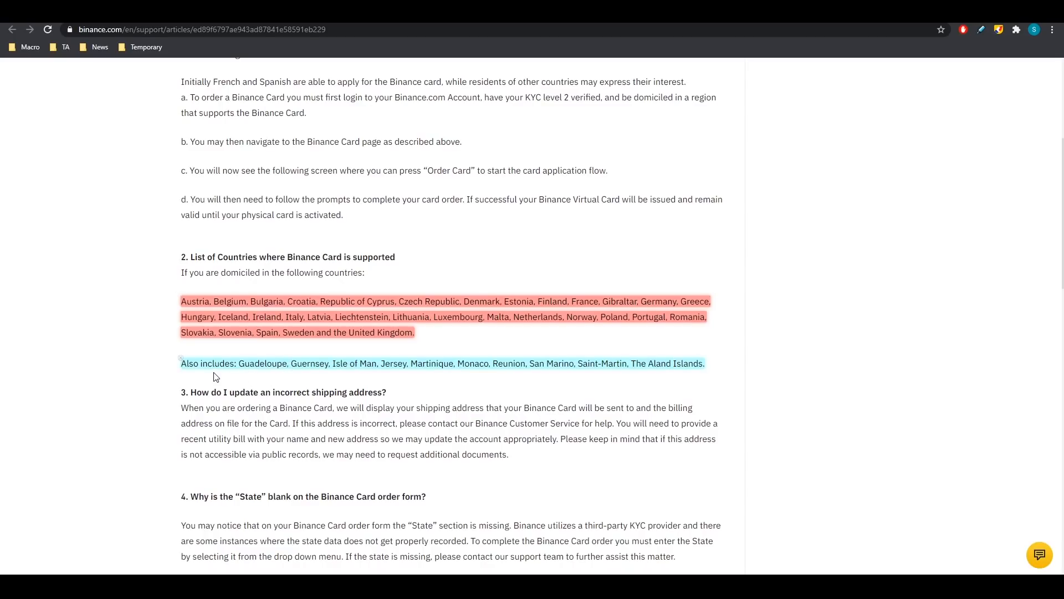
Scroll the card FAQ to the supported-countries list and select the 6-8 weeks delivery time
{"action": "scroll", "scroll_direction": "down", "scroll_amount": 3}
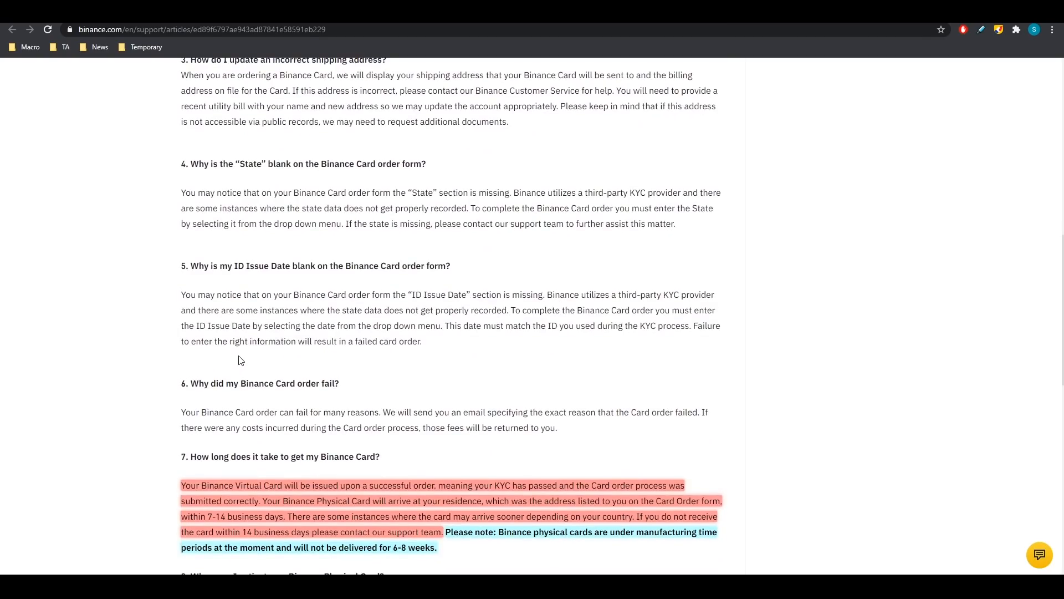
{"action": "scroll", "scroll_direction": "down", "scroll_amount": 3}
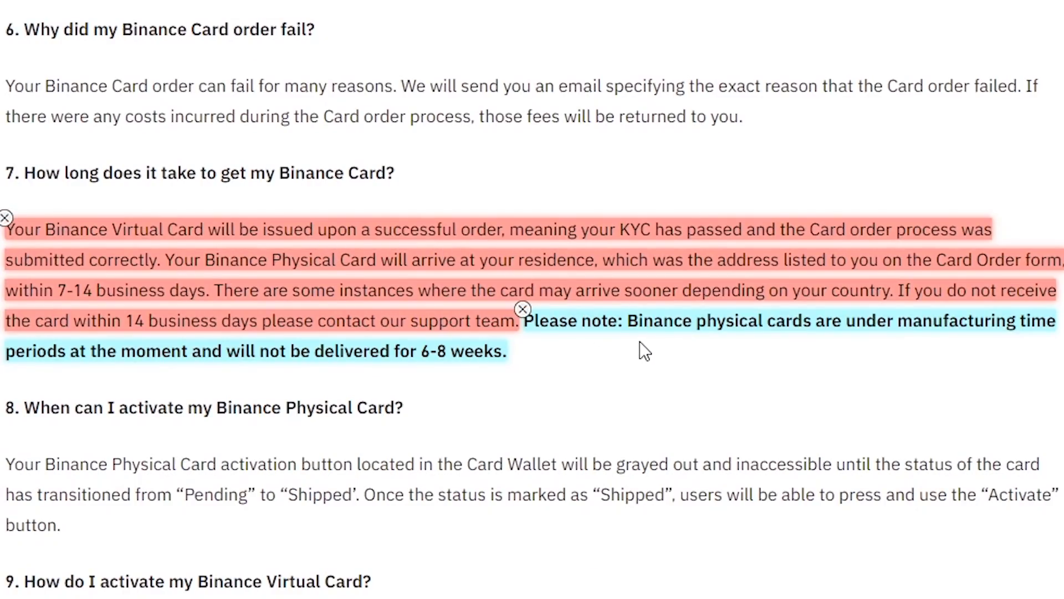
{"action": "mouse_move", "coordinate": [850, 329]}
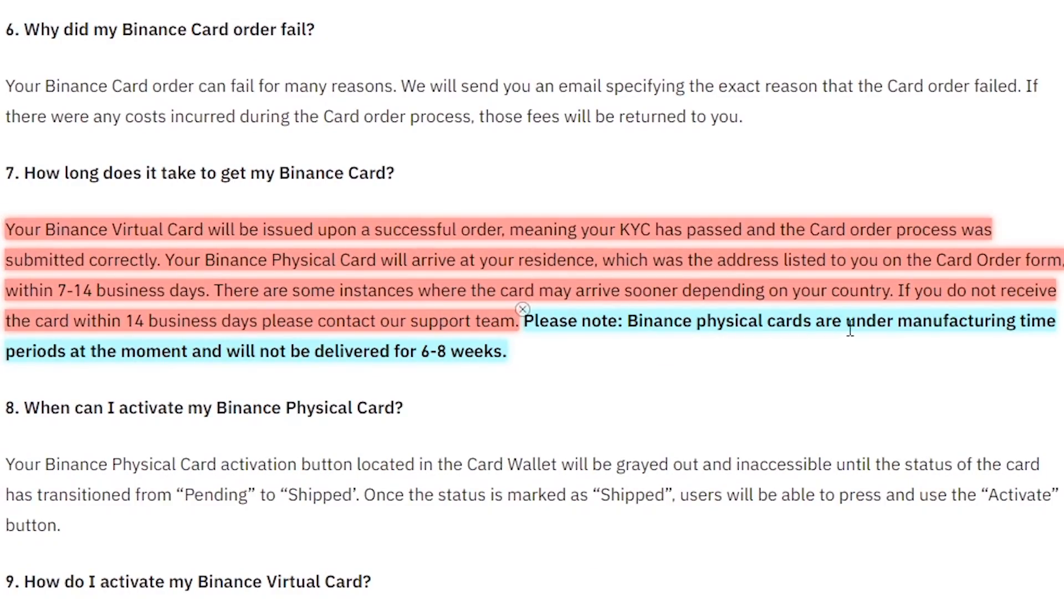
{"action": "mouse_move", "coordinate": [163, 395]}
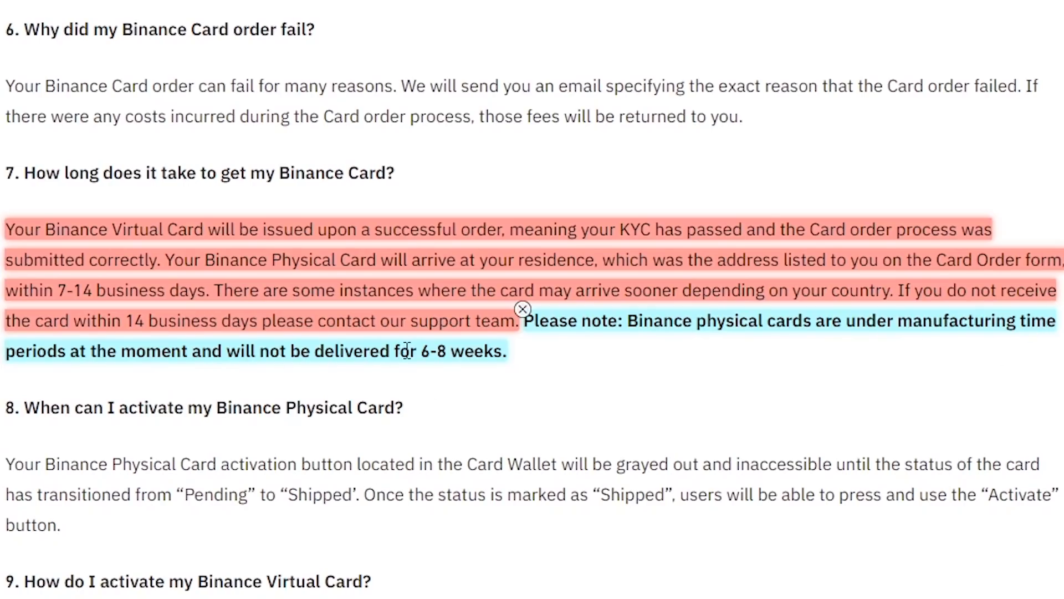
{"action": "mouse_move", "coordinate": [476, 379]}
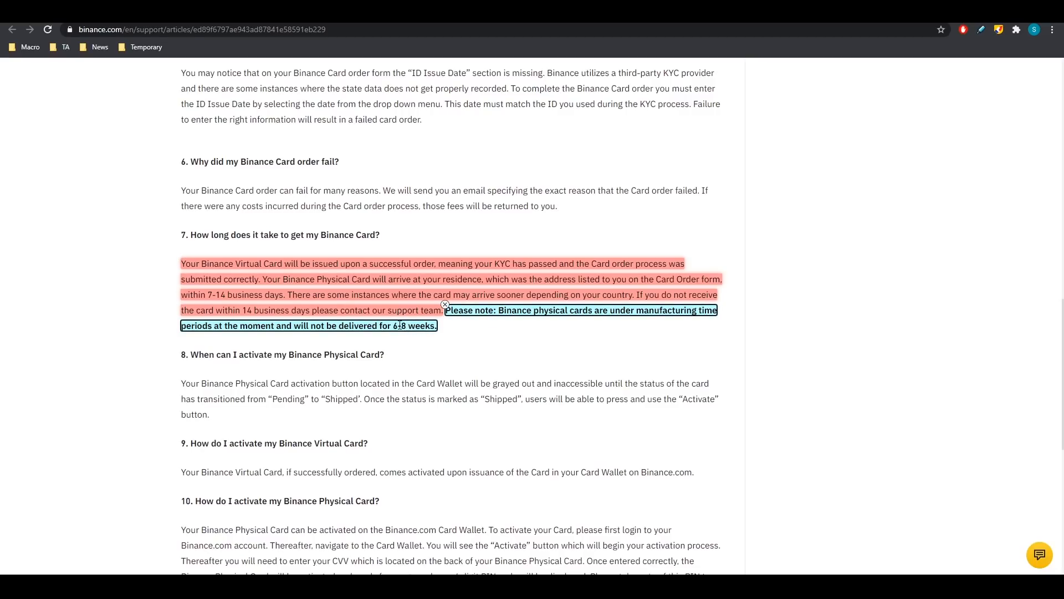
{"action": "double_click", "coordinate": [399, 325]}
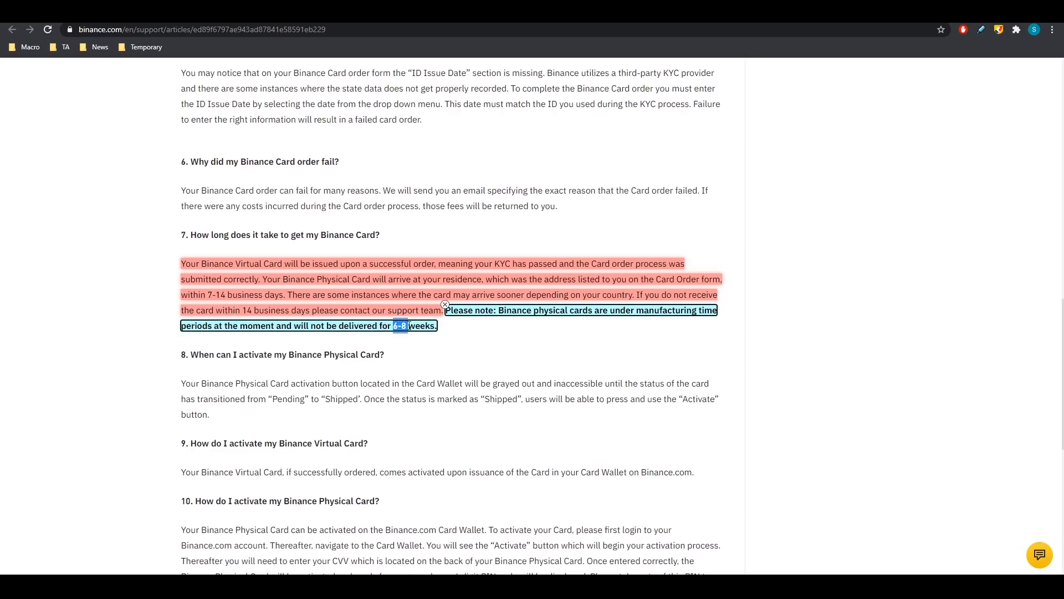
{"action": "mouse_move", "coordinate": [437, 343]}
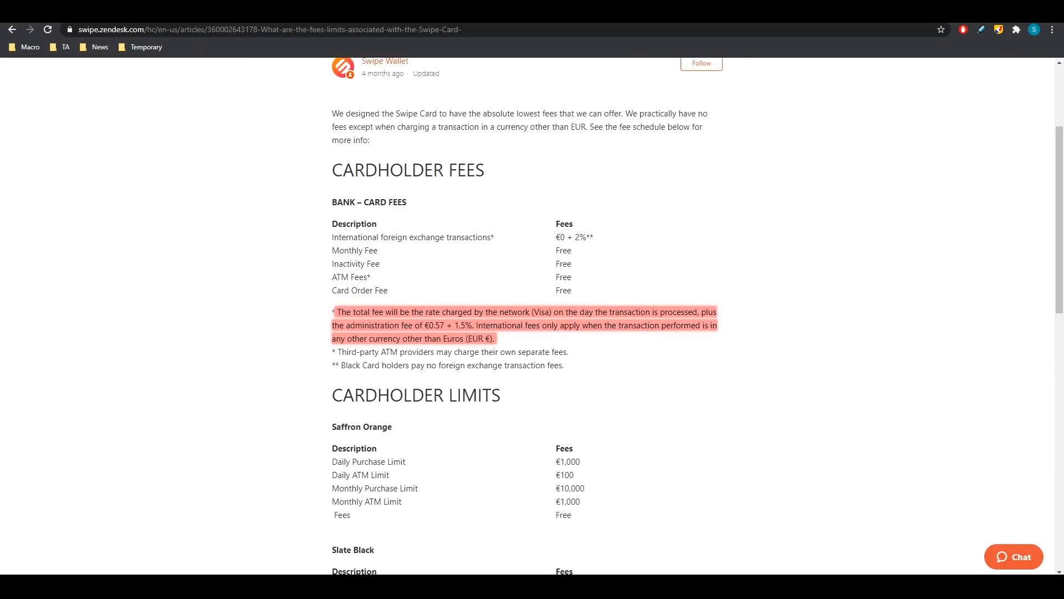
{"action": "mouse_move", "coordinate": [616, 307]}
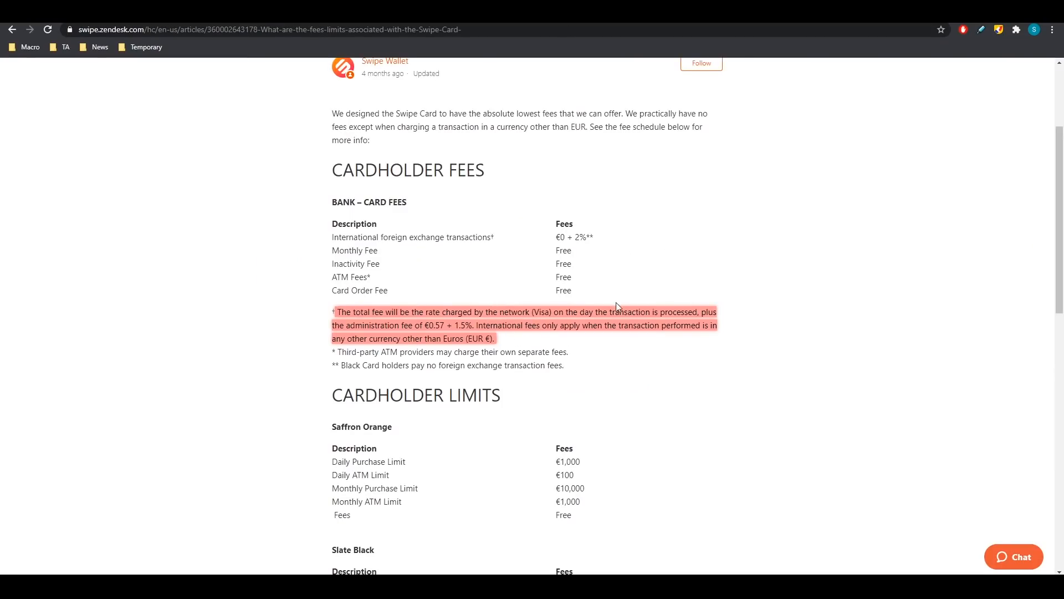
{"action": "mouse_move", "coordinate": [514, 355]}
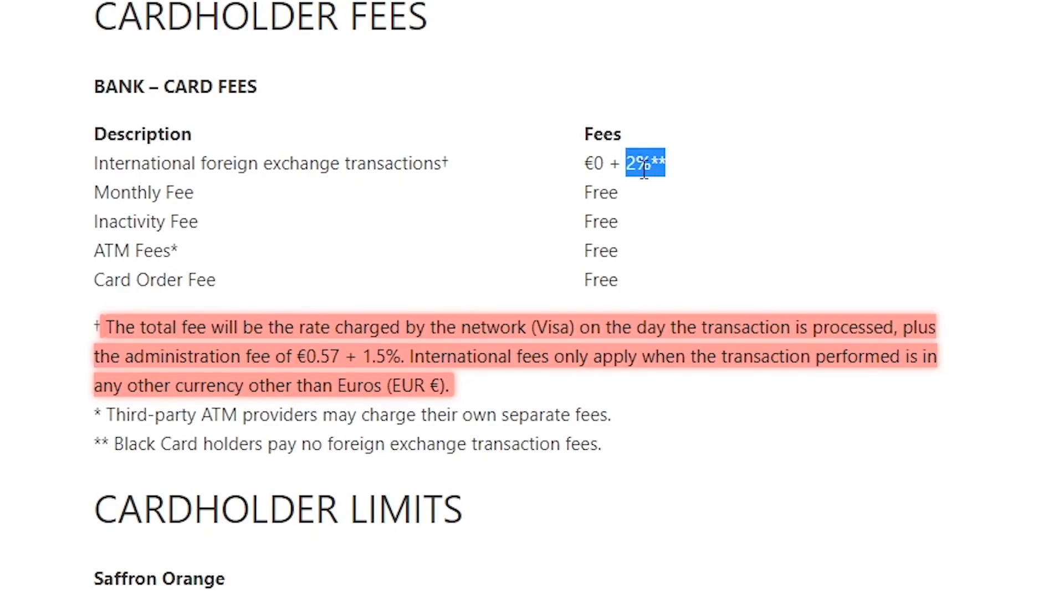
{"action": "mouse_move", "coordinate": [508, 224]}
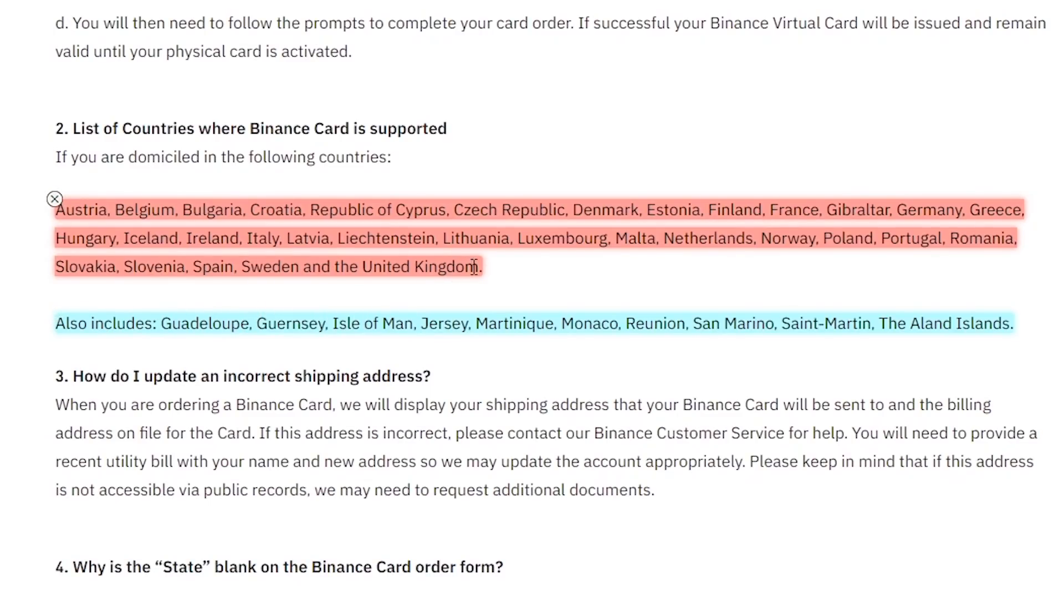
{"action": "mouse_move", "coordinate": [363, 261]}
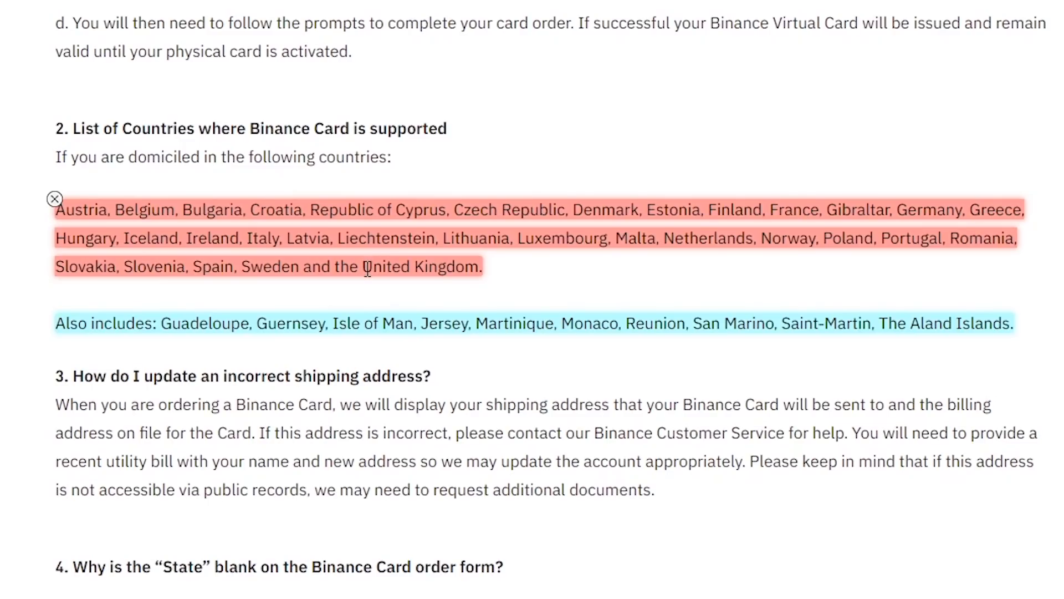
{"action": "mouse_move", "coordinate": [543, 263]}
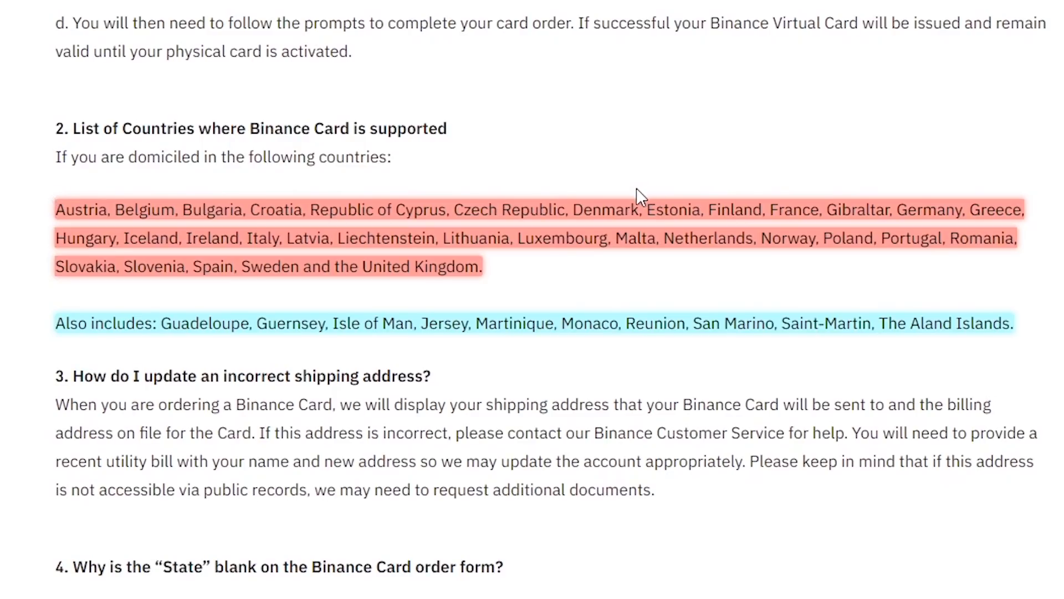
Scroll the support article back up to section 2, the list of supported countries
{"action": "scroll", "scroll_direction": "up", "scroll_amount": 3}
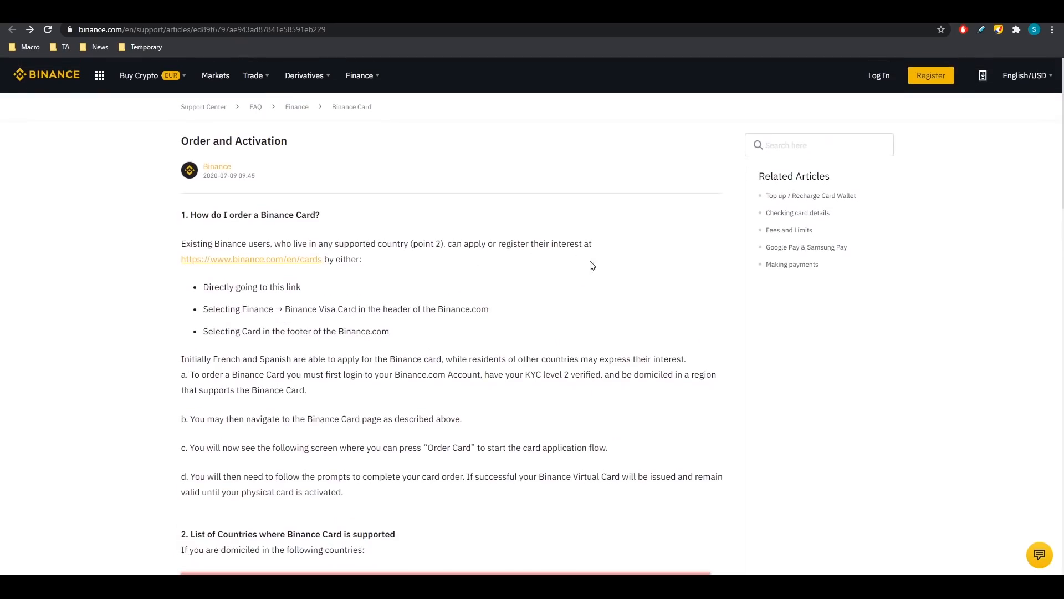
{"action": "scroll", "scroll_direction": "down", "scroll_amount": 3}
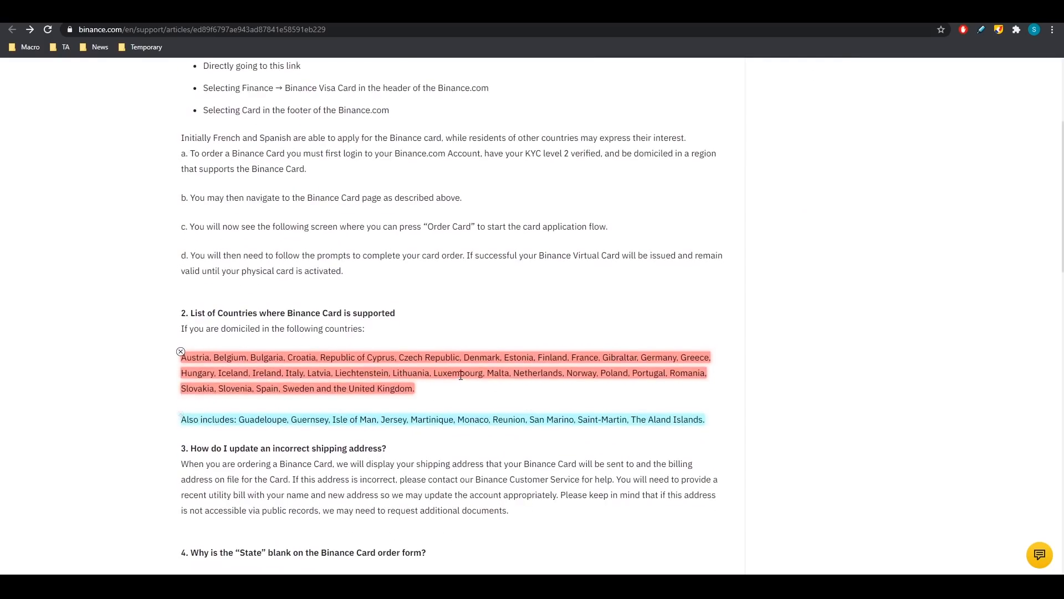
{"action": "scroll", "scroll_direction": "up", "scroll_amount": 3}
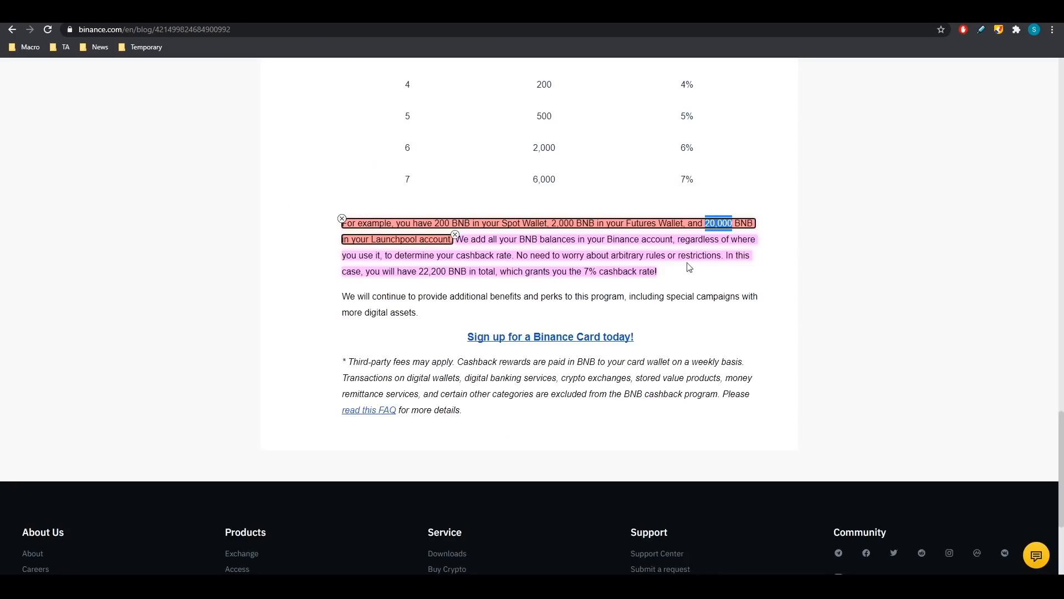
{"action": "scroll", "scroll_direction": "up", "scroll_amount": 3}
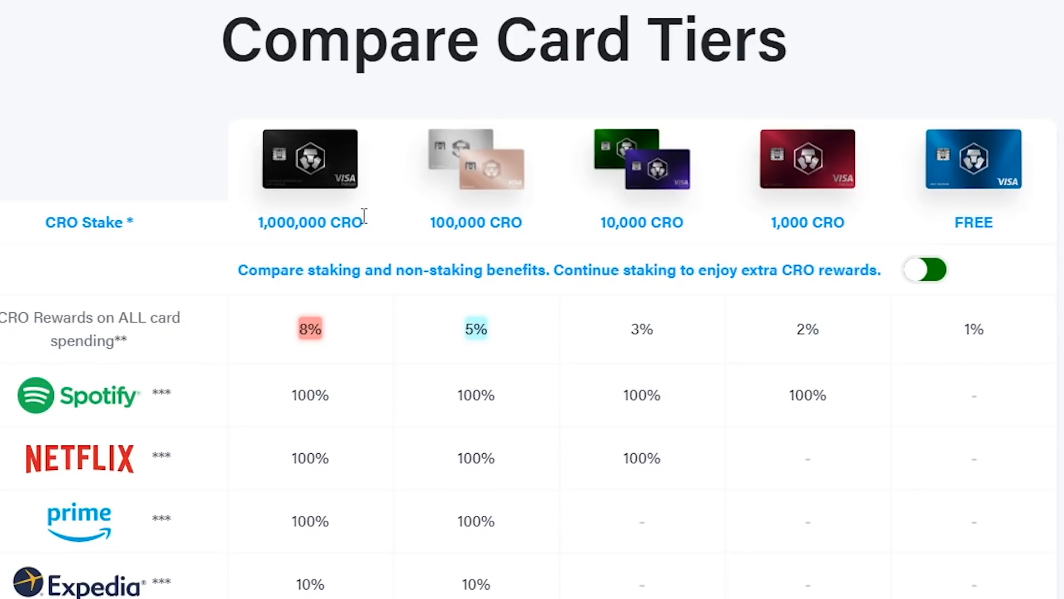
{"action": "mouse_move", "coordinate": [476, 242]}
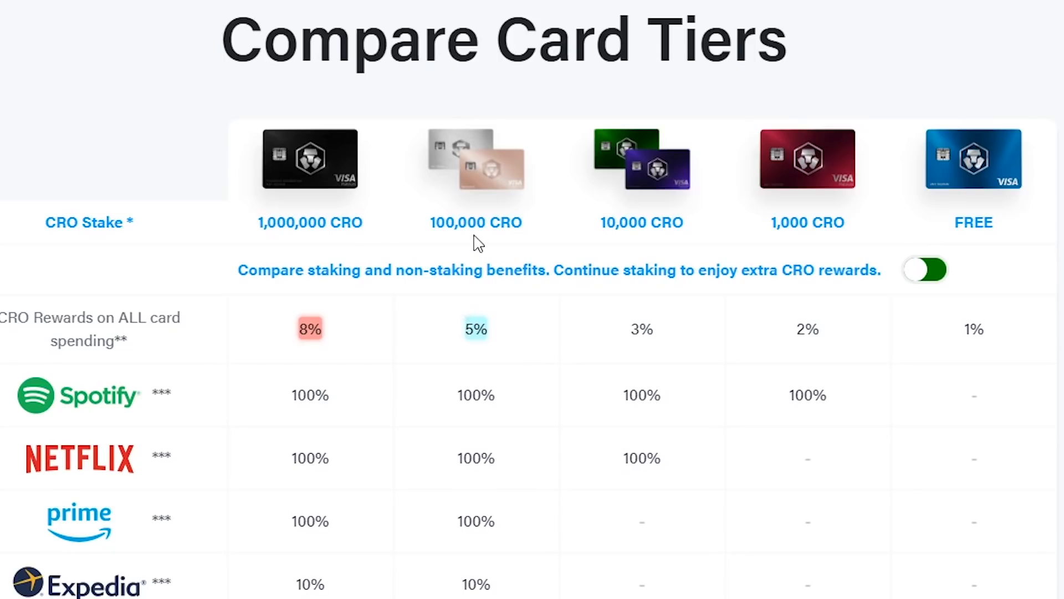
{"action": "mouse_move", "coordinate": [509, 230]}
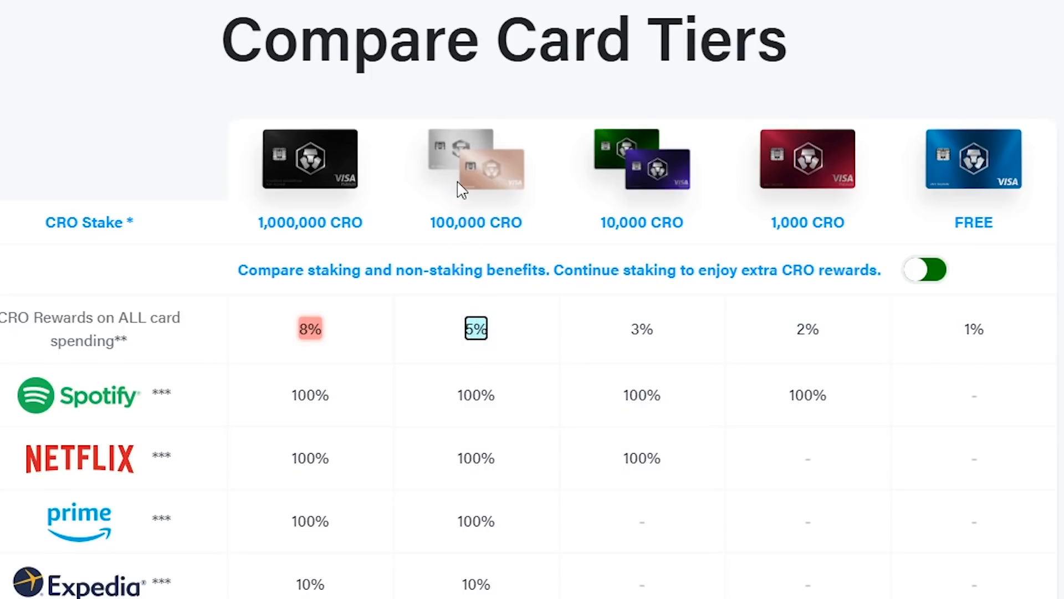
{"action": "mouse_move", "coordinate": [483, 224]}
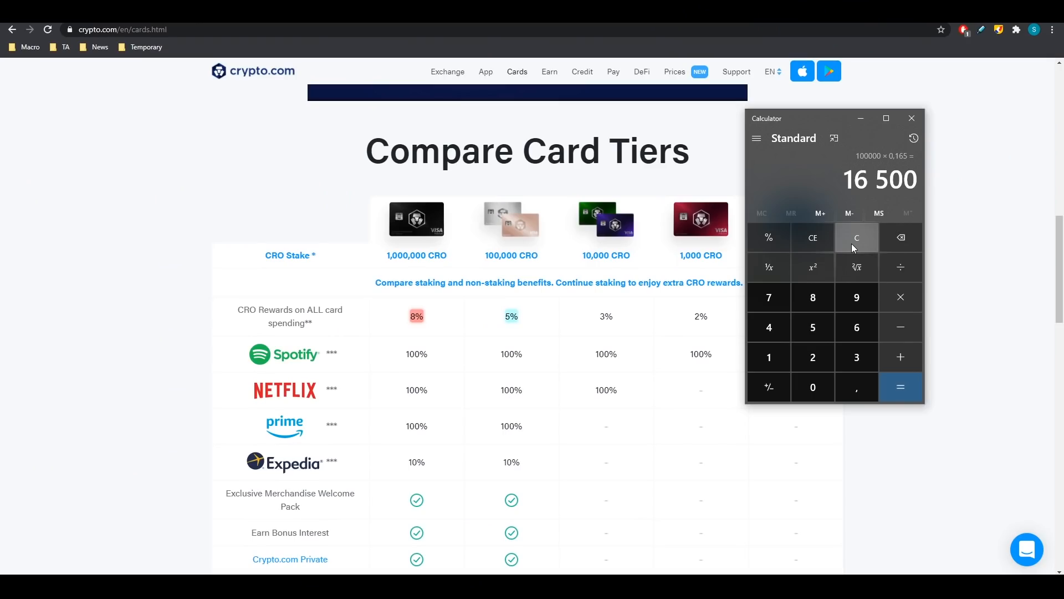
{"action": "mouse_move", "coordinate": [505, 524]}
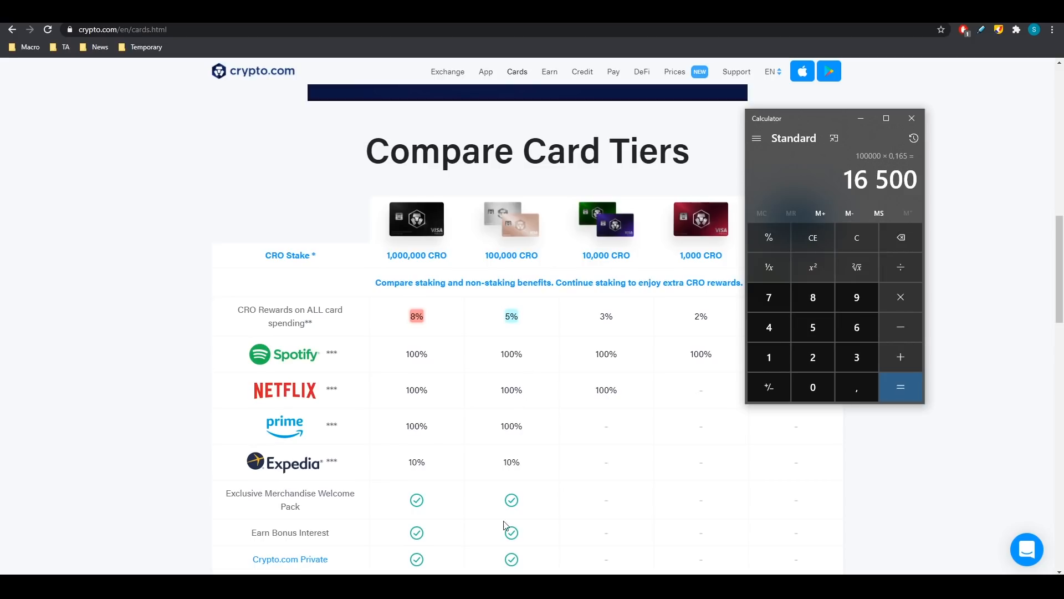
{"action": "mouse_move", "coordinate": [512, 320]}
{"action": "type", "text": "10"}
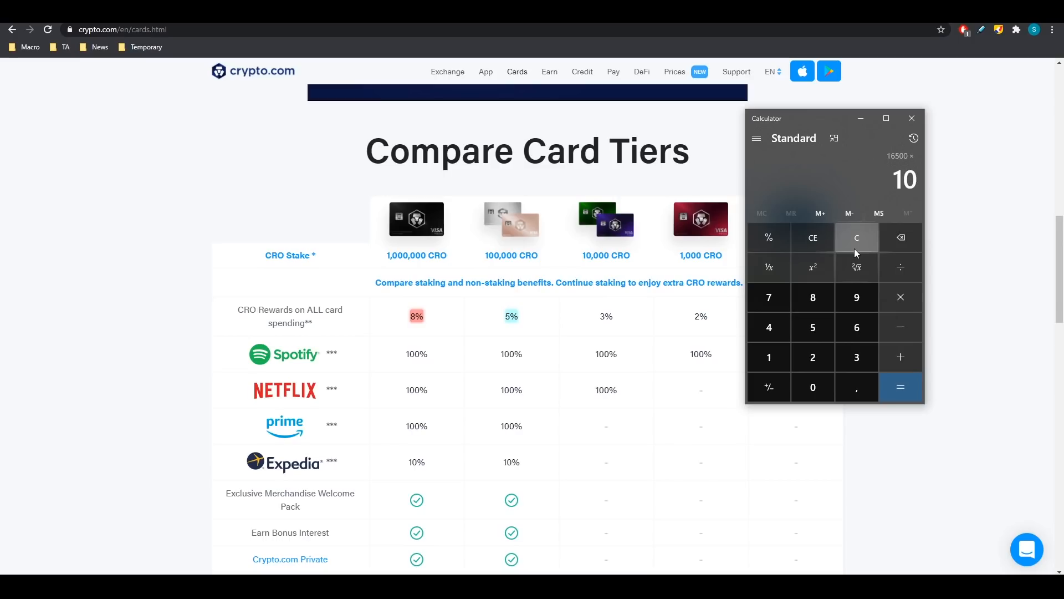
Work out 100,000 × 0.165 = 16,500 in Calculator beside the Crypto.com tier table
{"action": "left_click", "coordinate": [900, 387]}
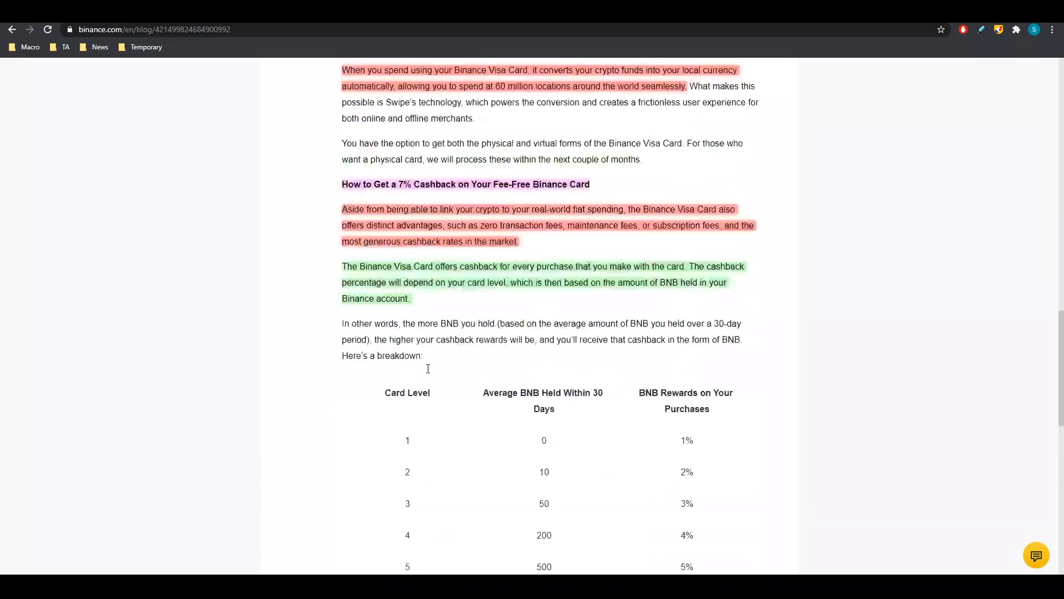
Scroll to the Locked Savings section showing USDT, BUSD and USDC at 6.31%
{"action": "scroll", "scroll_direction": "up", "scroll_amount": 3}
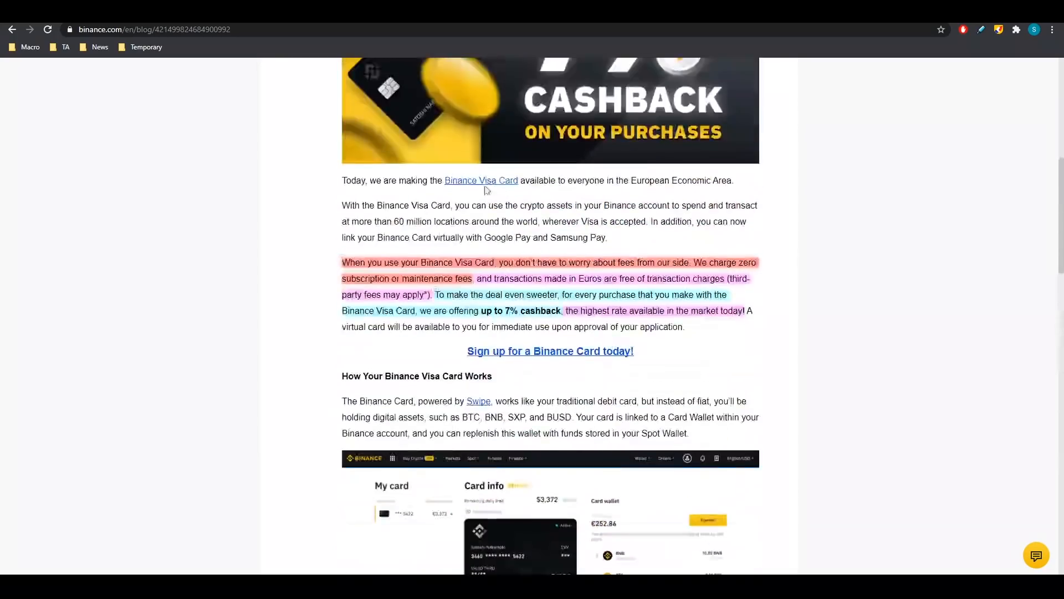
{"action": "scroll", "scroll_direction": "down", "scroll_amount": 3}
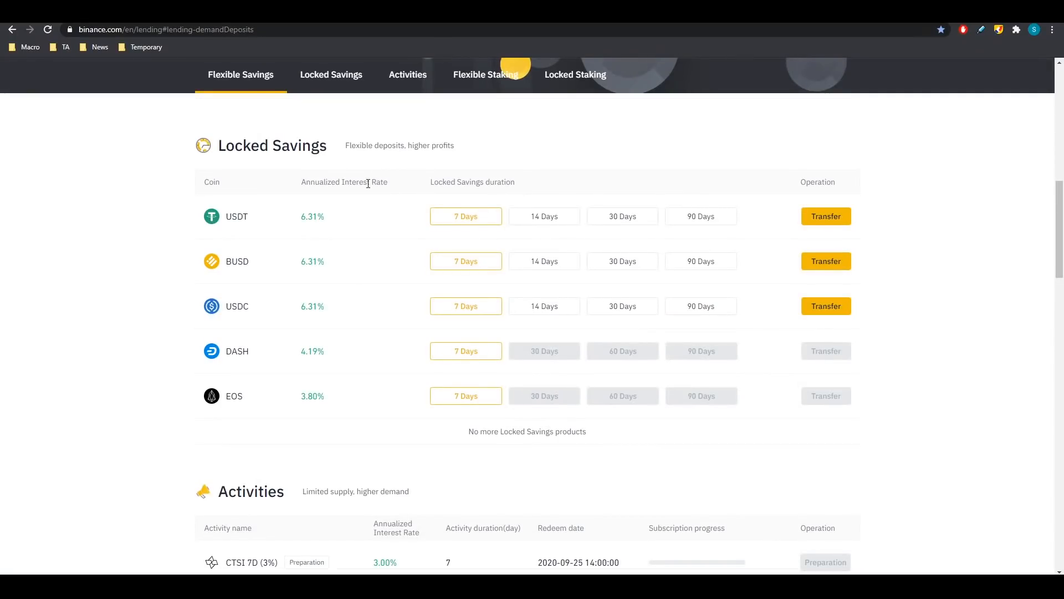
{"action": "mouse_move", "coordinate": [378, 104]}
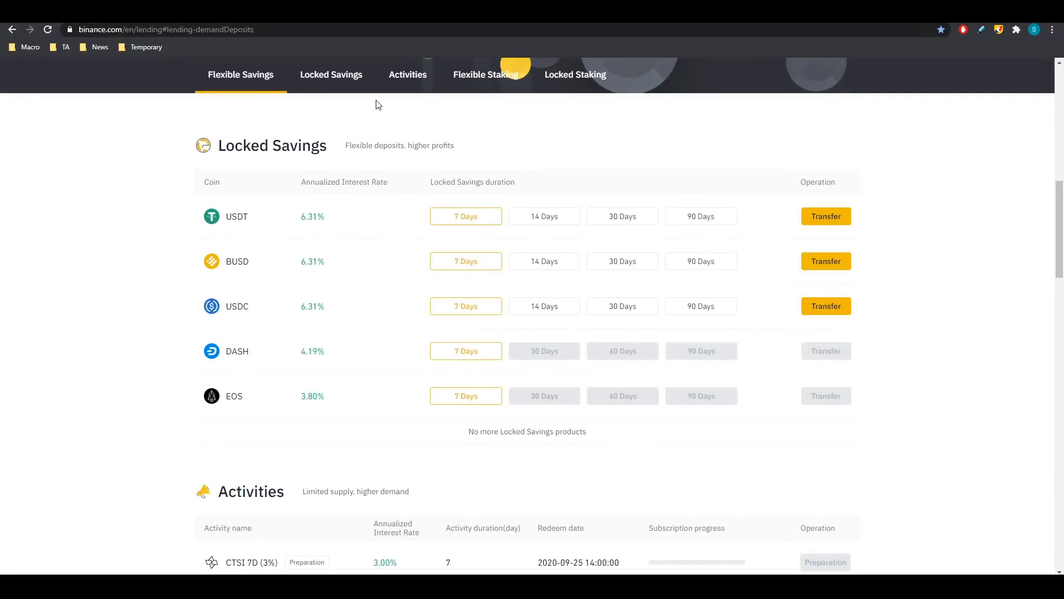
{"action": "mouse_move", "coordinate": [538, 41]}
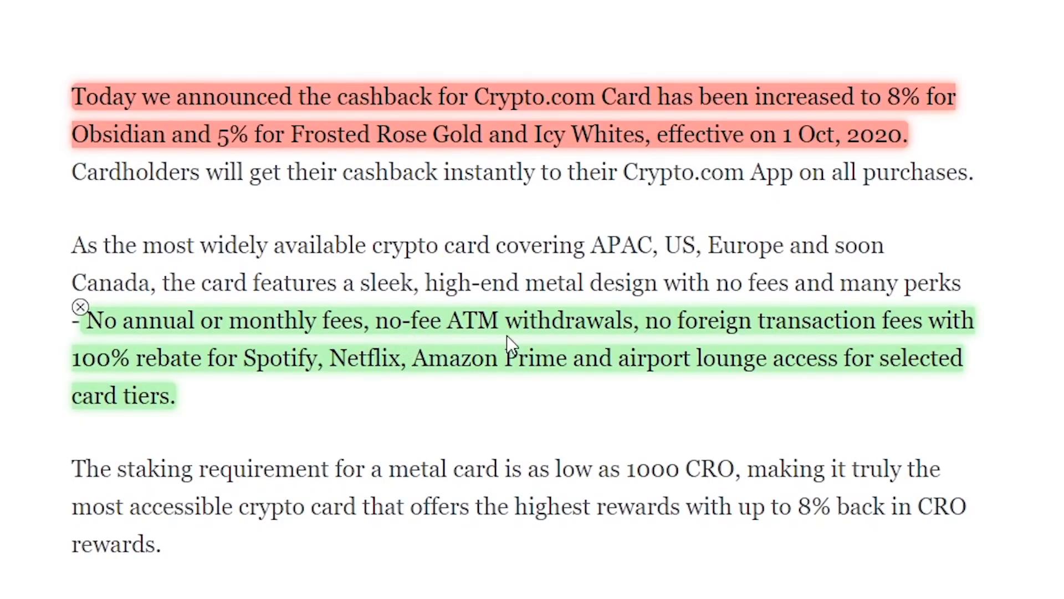
{"action": "mouse_move", "coordinate": [937, 320]}
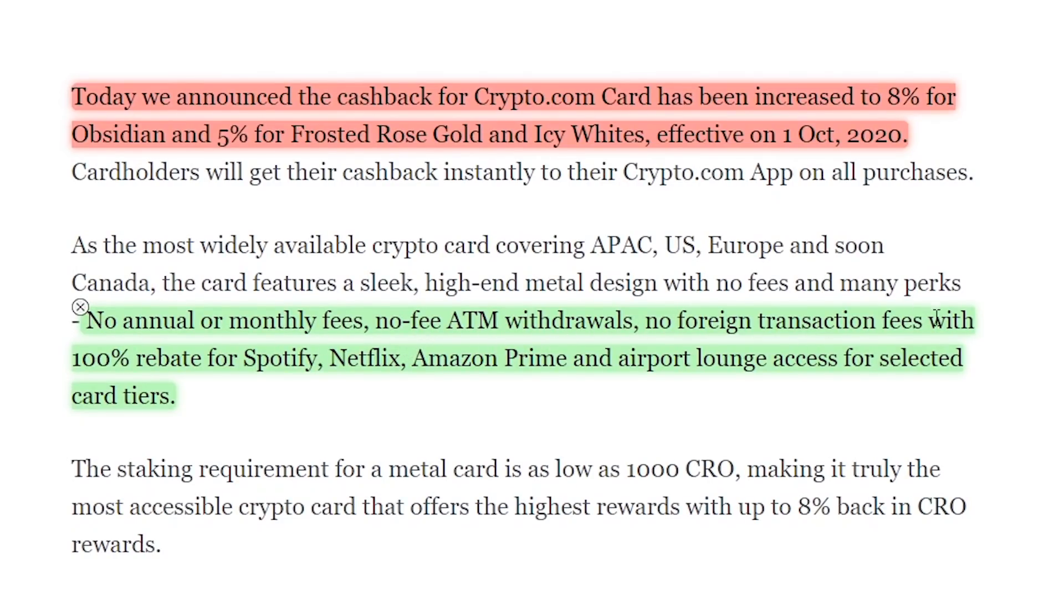
{"action": "mouse_move", "coordinate": [343, 372]}
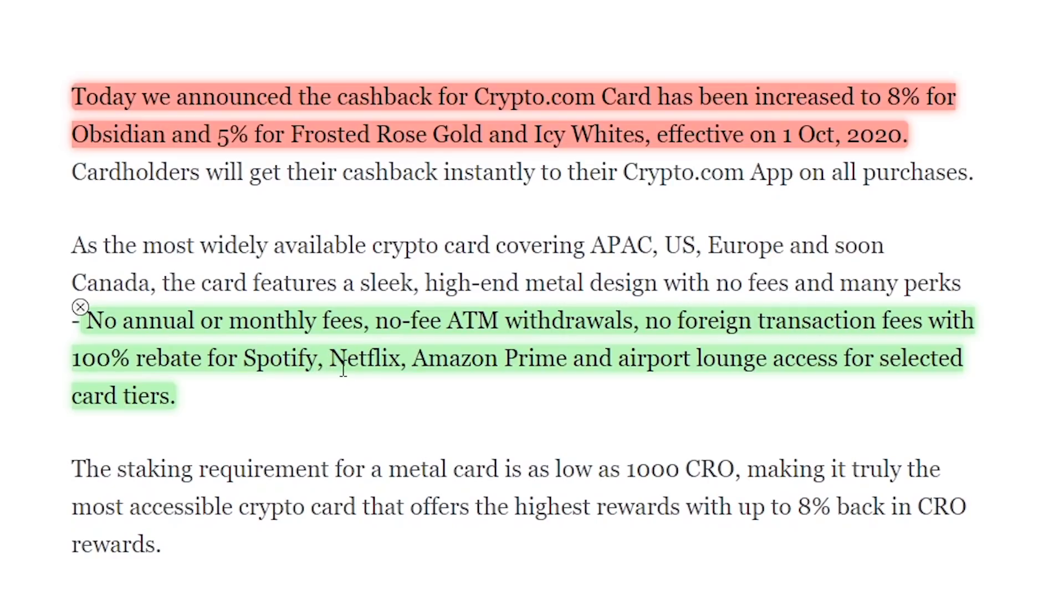
{"action": "mouse_move", "coordinate": [764, 368]}
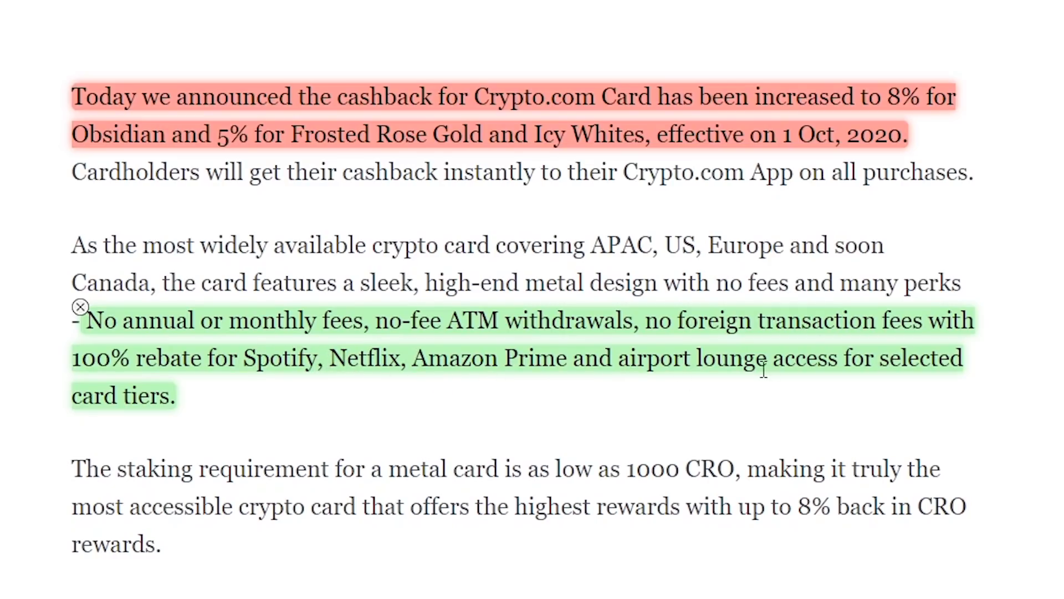
Scroll through the 8% cashback article and the card tier rewards table by CRO stake
{"action": "scroll", "scroll_direction": "down", "scroll_amount": 3}
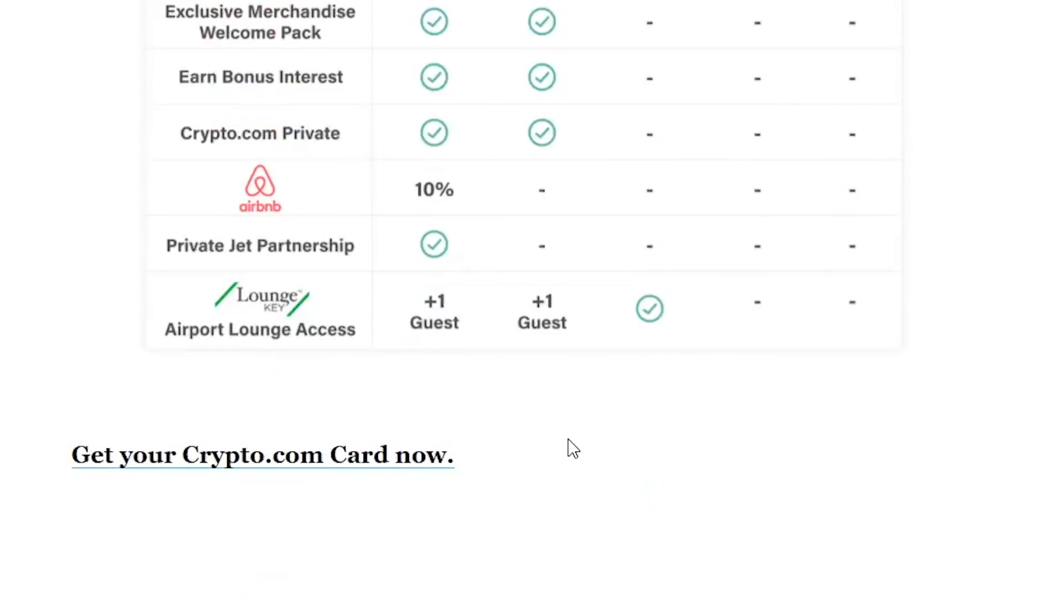
{"action": "scroll", "scroll_direction": "up", "scroll_amount": 3}
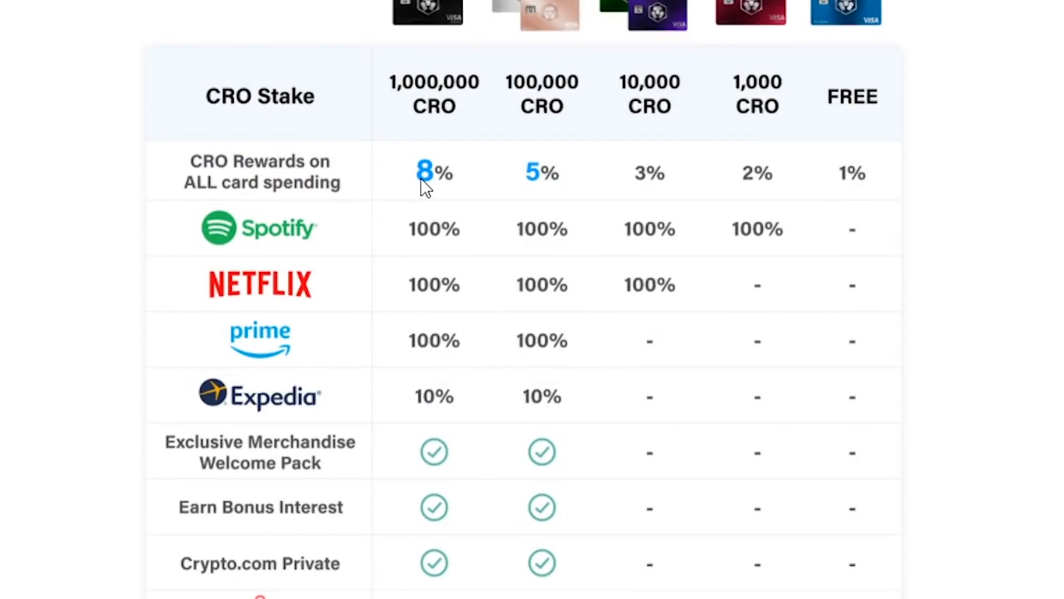
{"action": "mouse_move", "coordinate": [556, 191]}
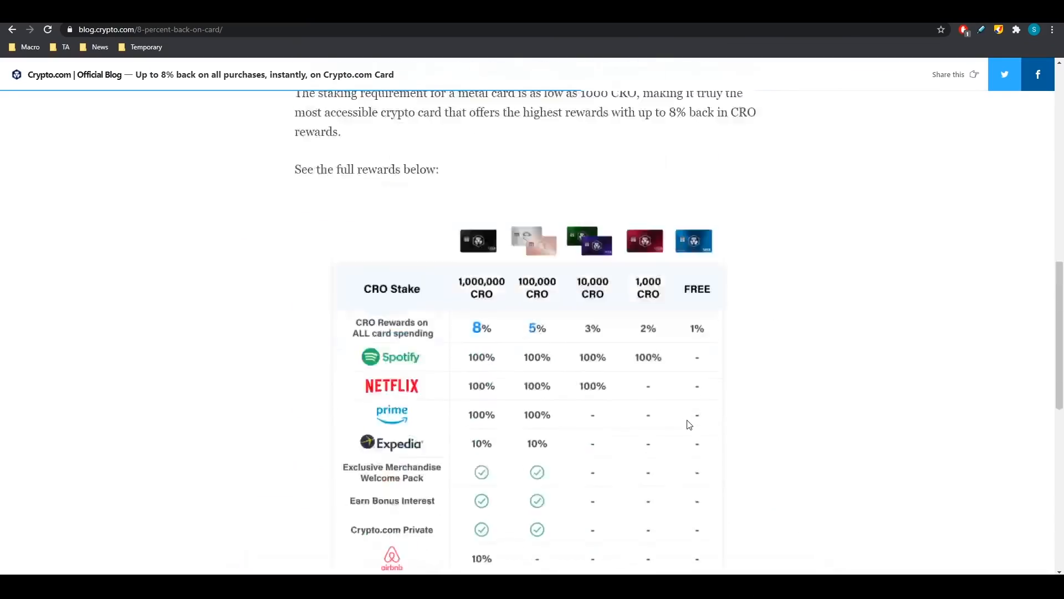
{"action": "scroll", "scroll_direction": "up", "scroll_amount": 3}
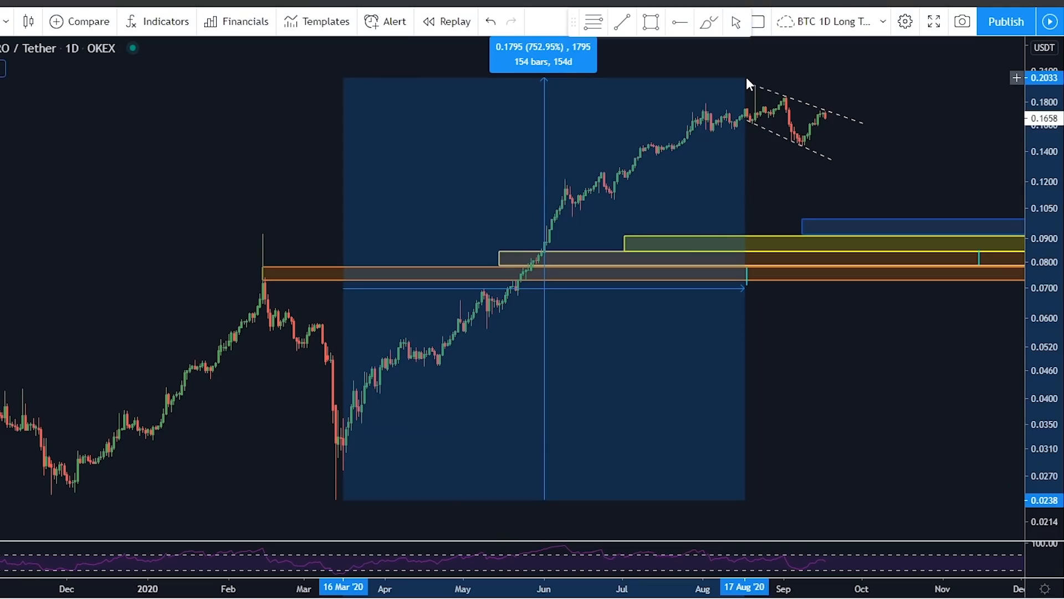
{"action": "mouse_move", "coordinate": [746, 81]}
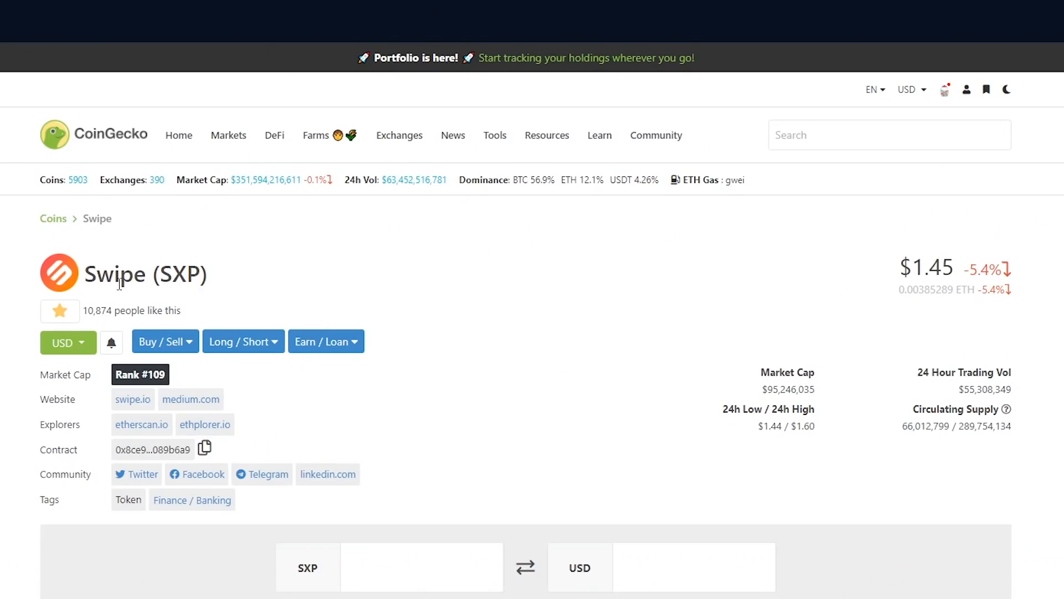
{"action": "mouse_move", "coordinate": [848, 292]}
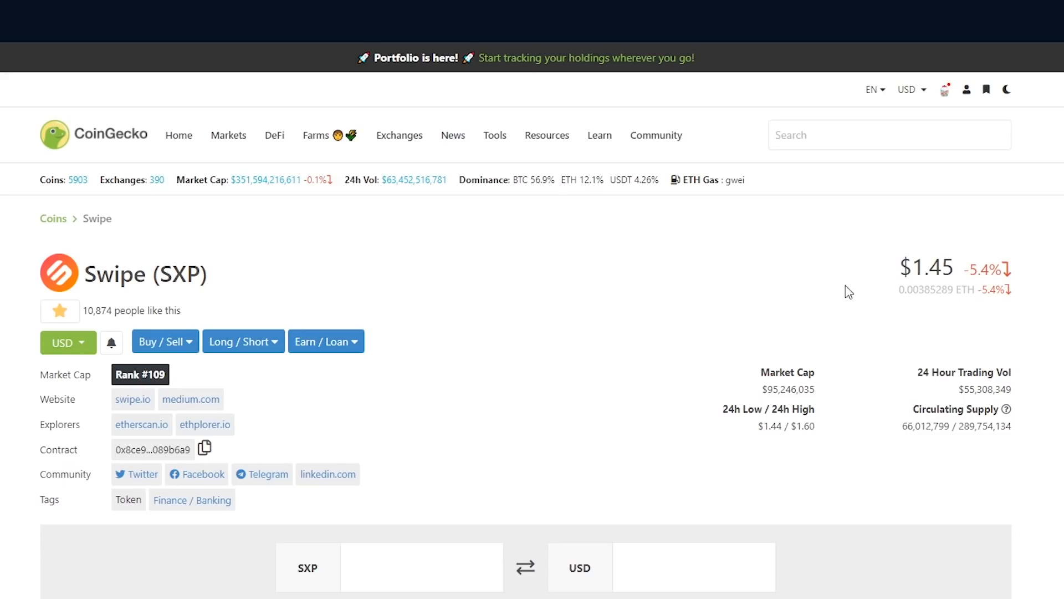
{"action": "mouse_move", "coordinate": [960, 184]}
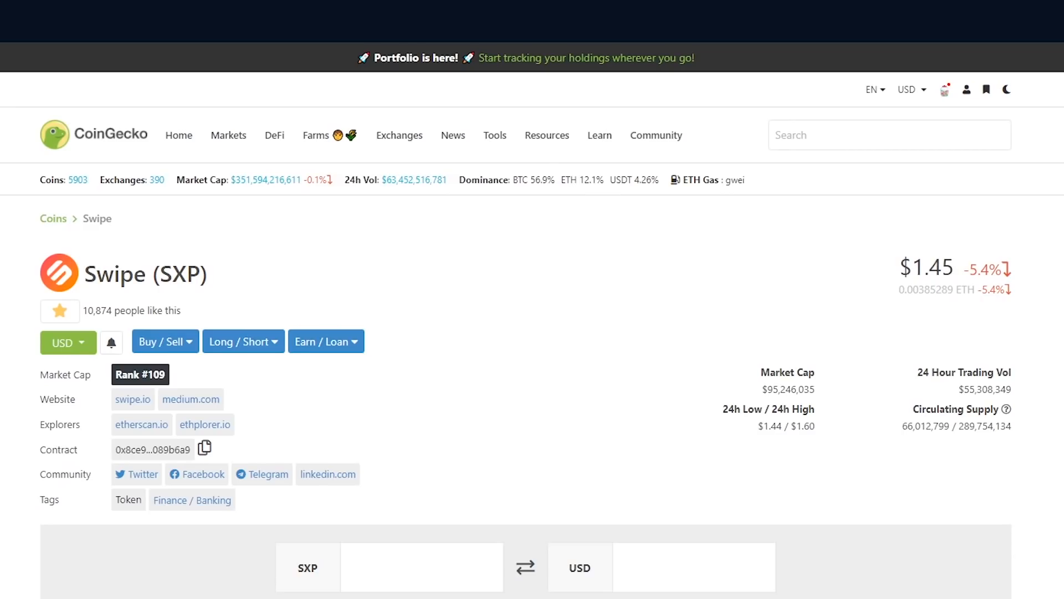
{"action": "mouse_move", "coordinate": [172, 279]}
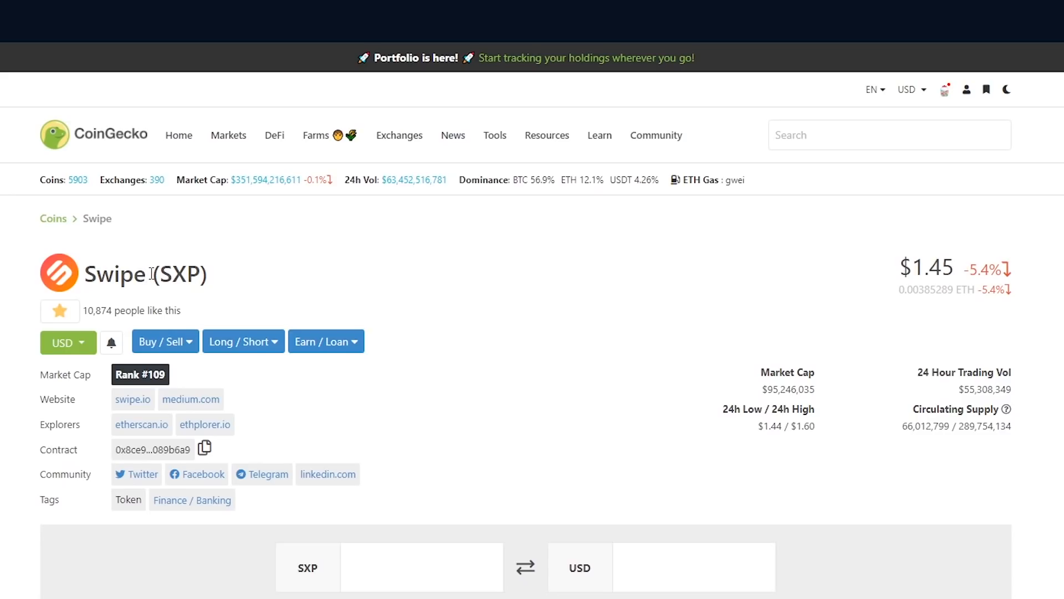
{"action": "mouse_move", "coordinate": [211, 274]}
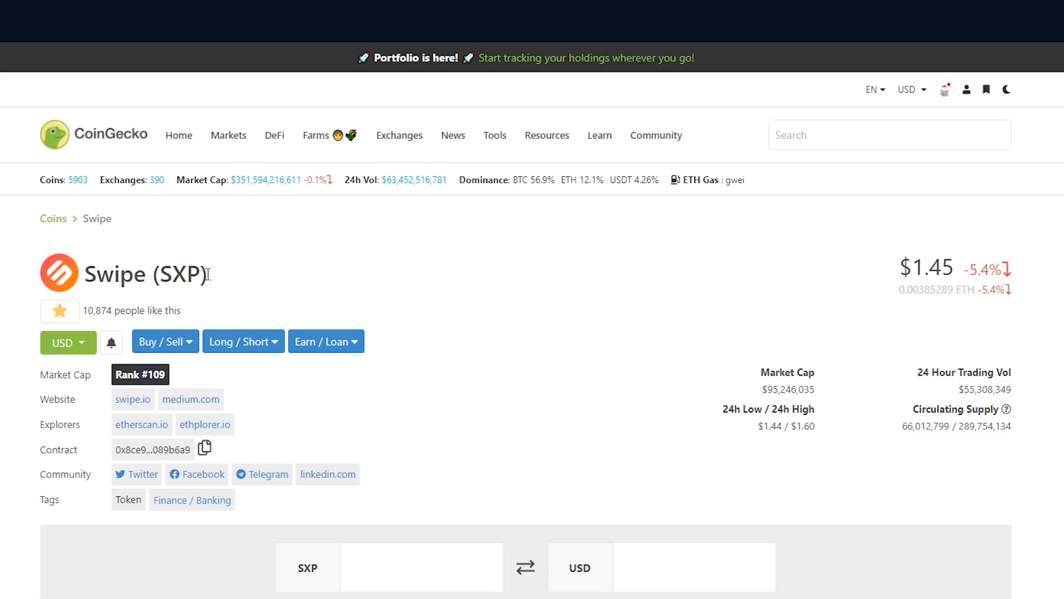
{"action": "mouse_move", "coordinate": [216, 279]}
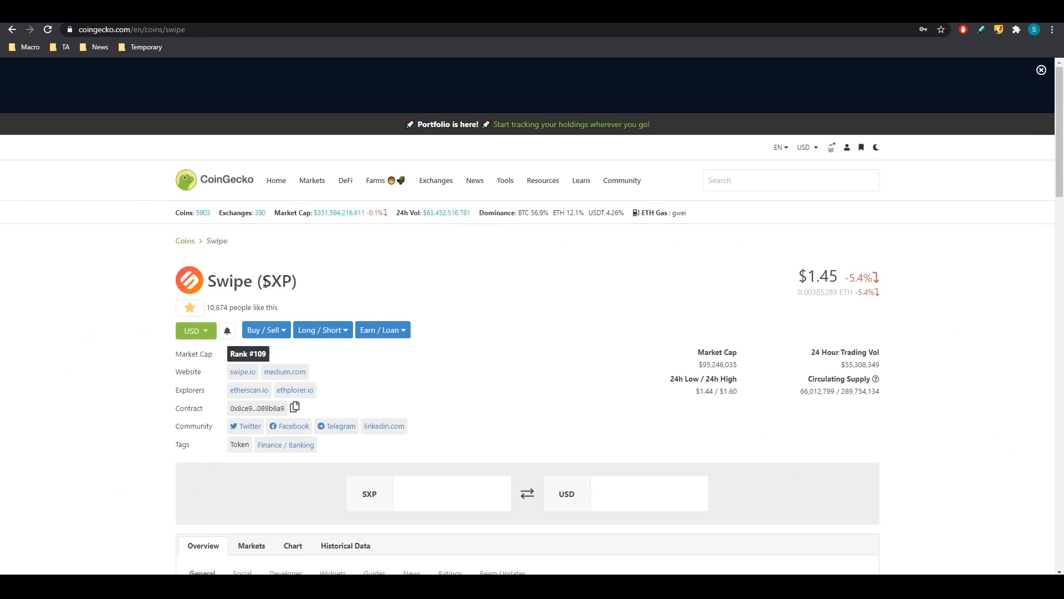
Switch the Swipe (SXP) price chart to the 90-day range and review it
{"action": "scroll", "scroll_direction": "down", "scroll_amount": 3}
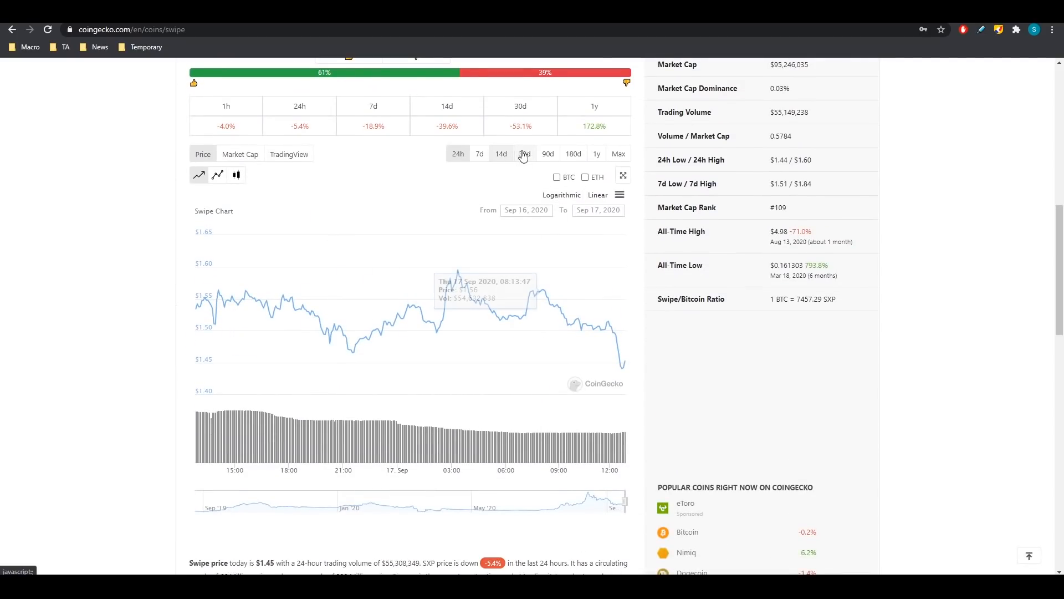
{"action": "left_click", "coordinate": [547, 153]}
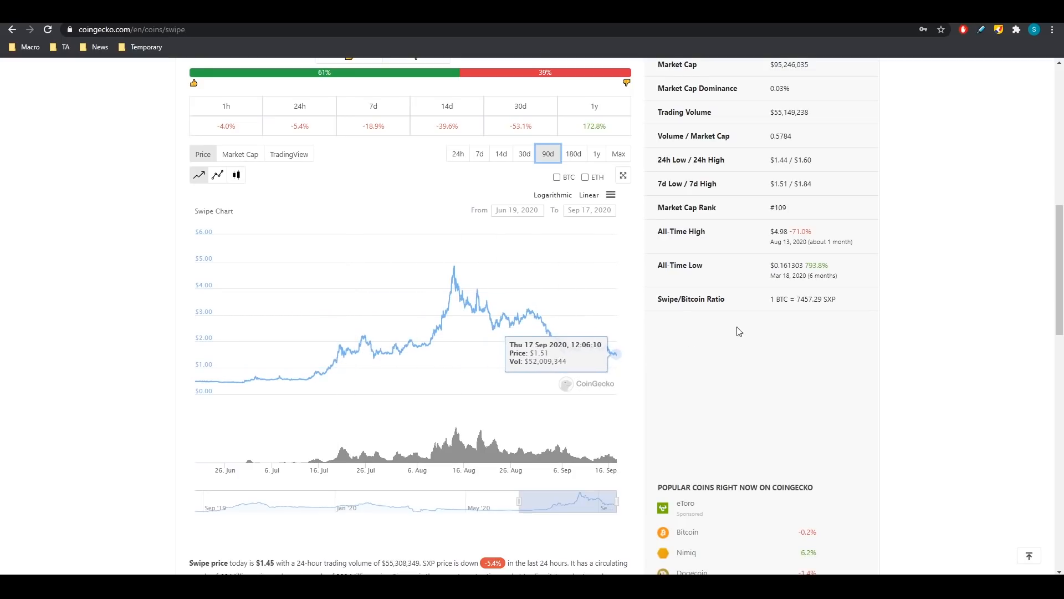
{"action": "scroll", "scroll_direction": "down", "scroll_amount": 3}
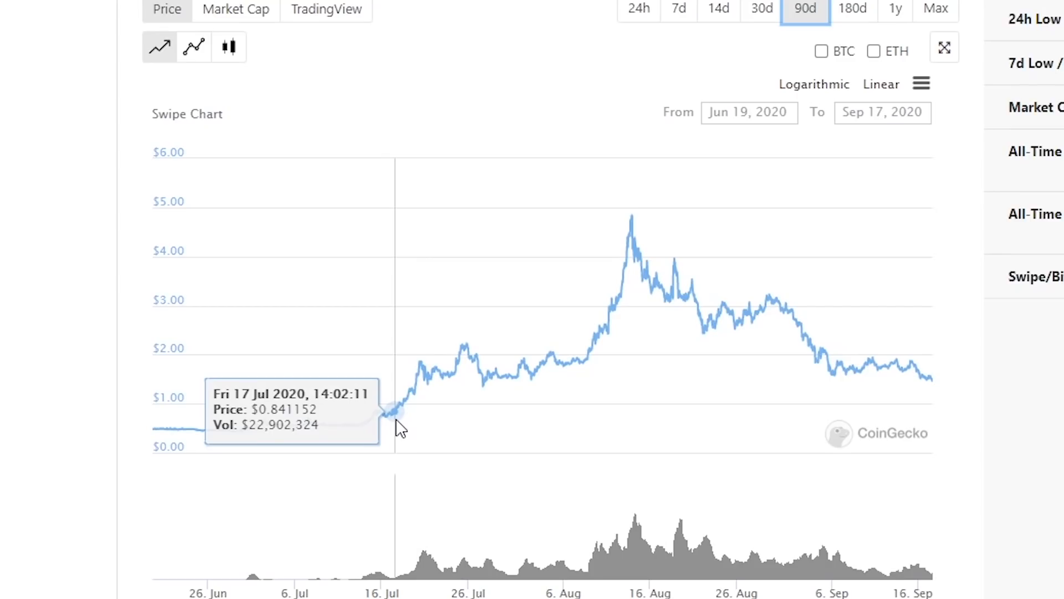
{"action": "mouse_move", "coordinate": [393, 407]}
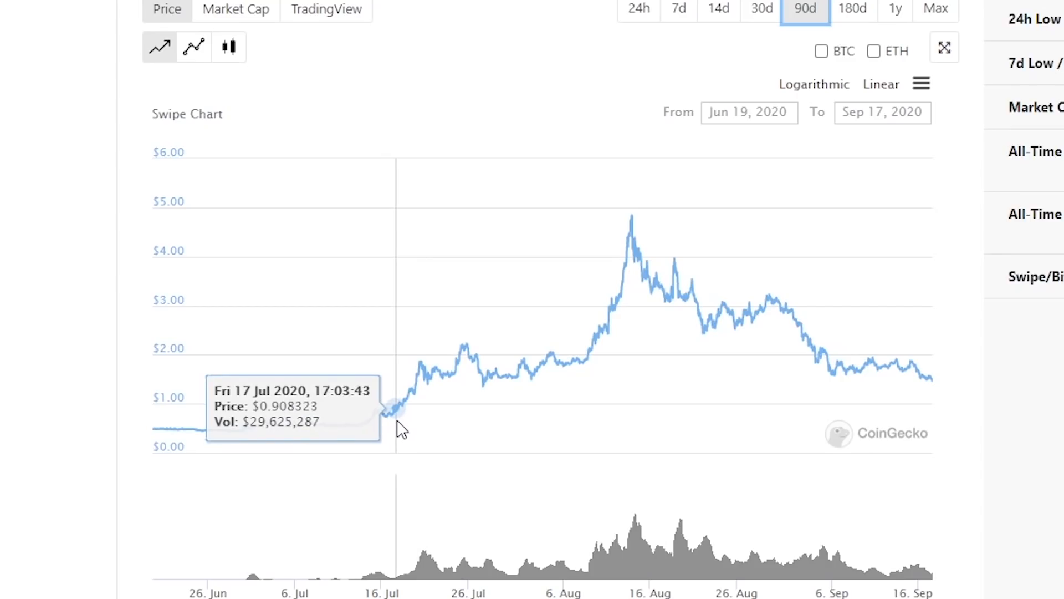
{"action": "mouse_move", "coordinate": [406, 414]}
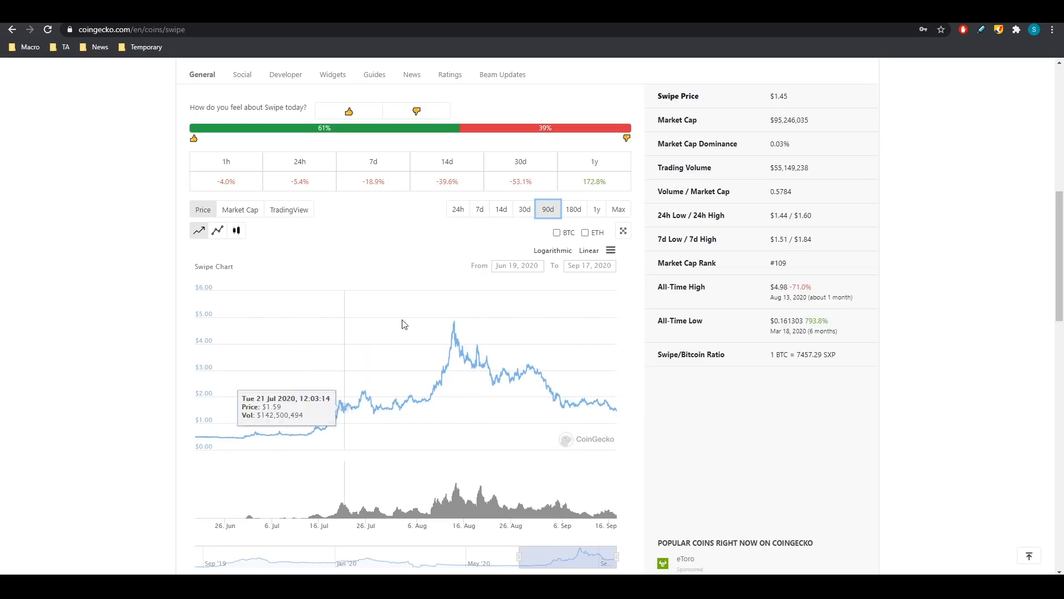
{"action": "scroll", "scroll_direction": "up", "scroll_amount": 3}
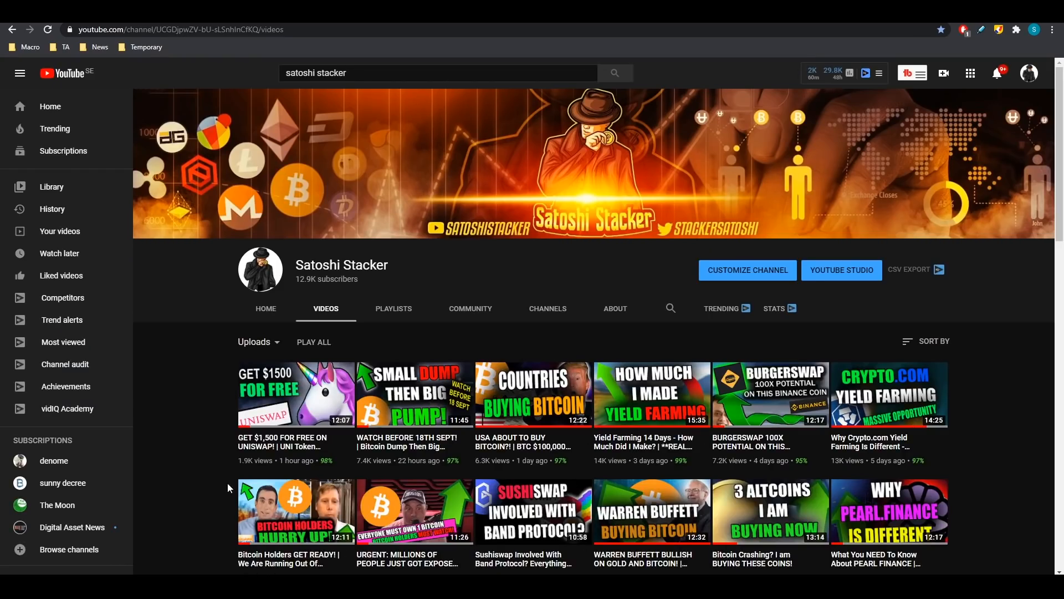
{"action": "mouse_move", "coordinate": [288, 458]}
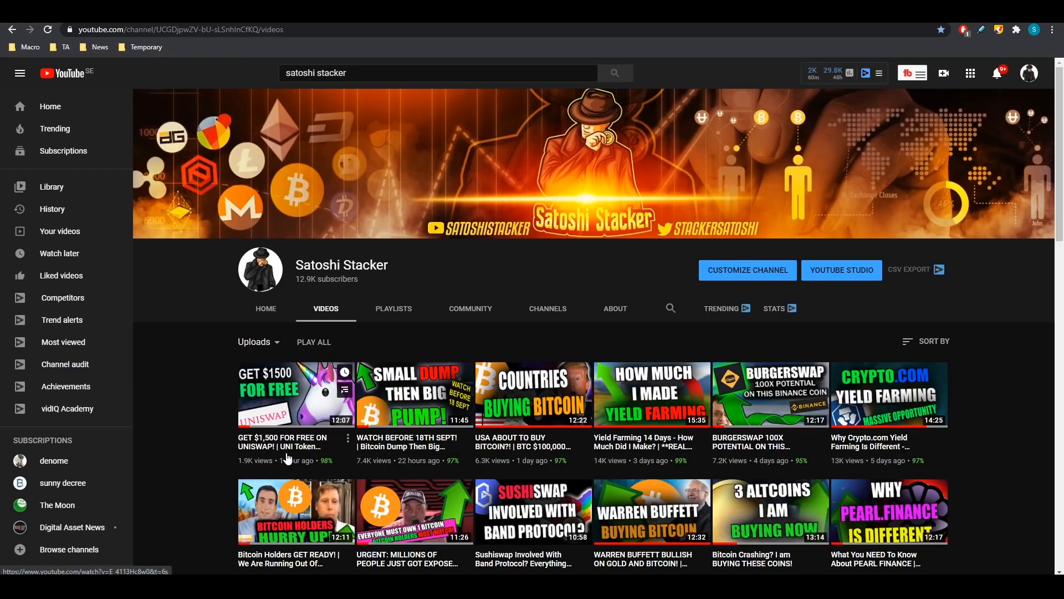
{"action": "mouse_move", "coordinate": [288, 445]}
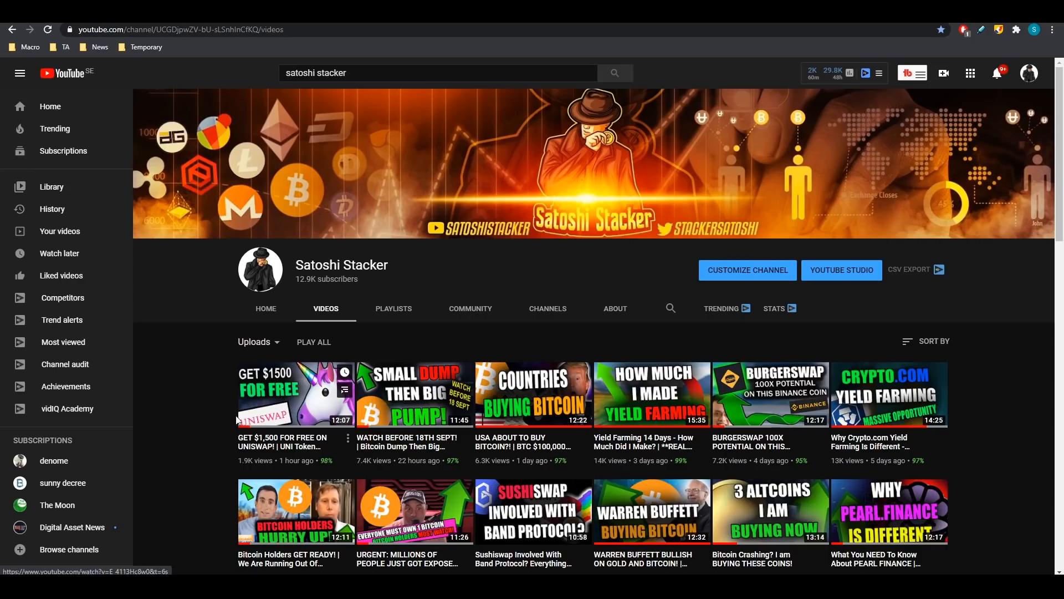
{"action": "mouse_move", "coordinate": [281, 438]}
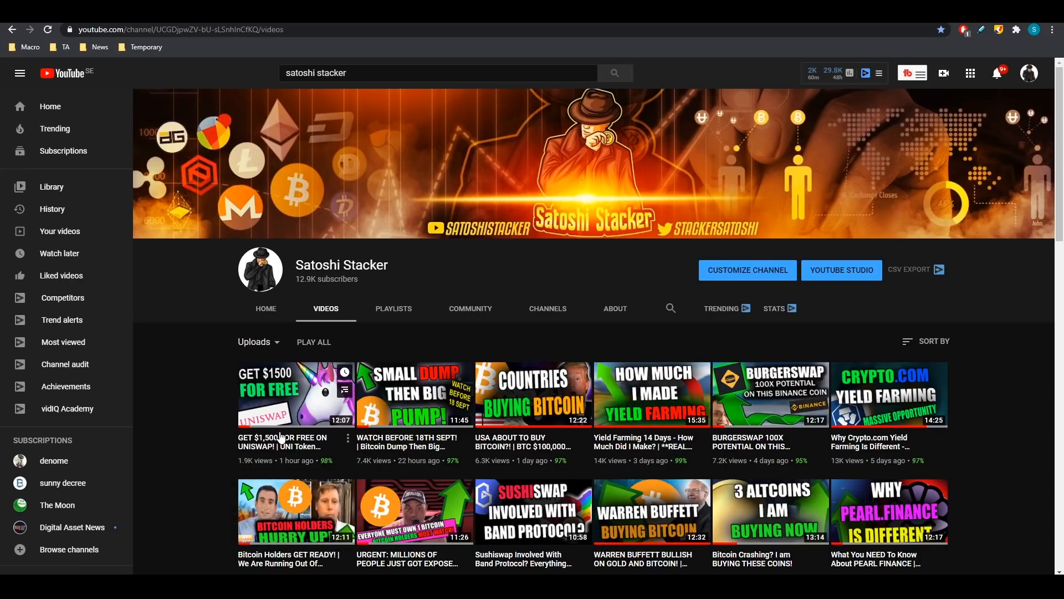